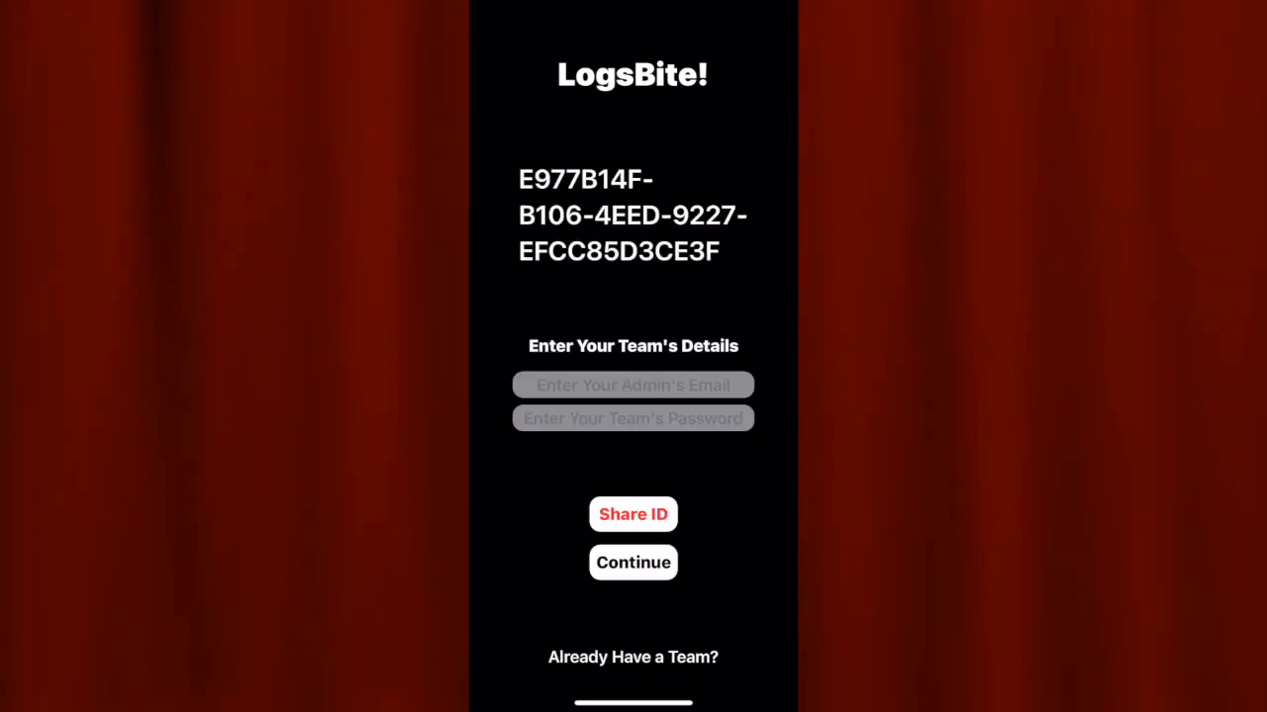
Try the Share ID button in the running app, then scroll to below the view body in Xcode.
left_click(633, 515)
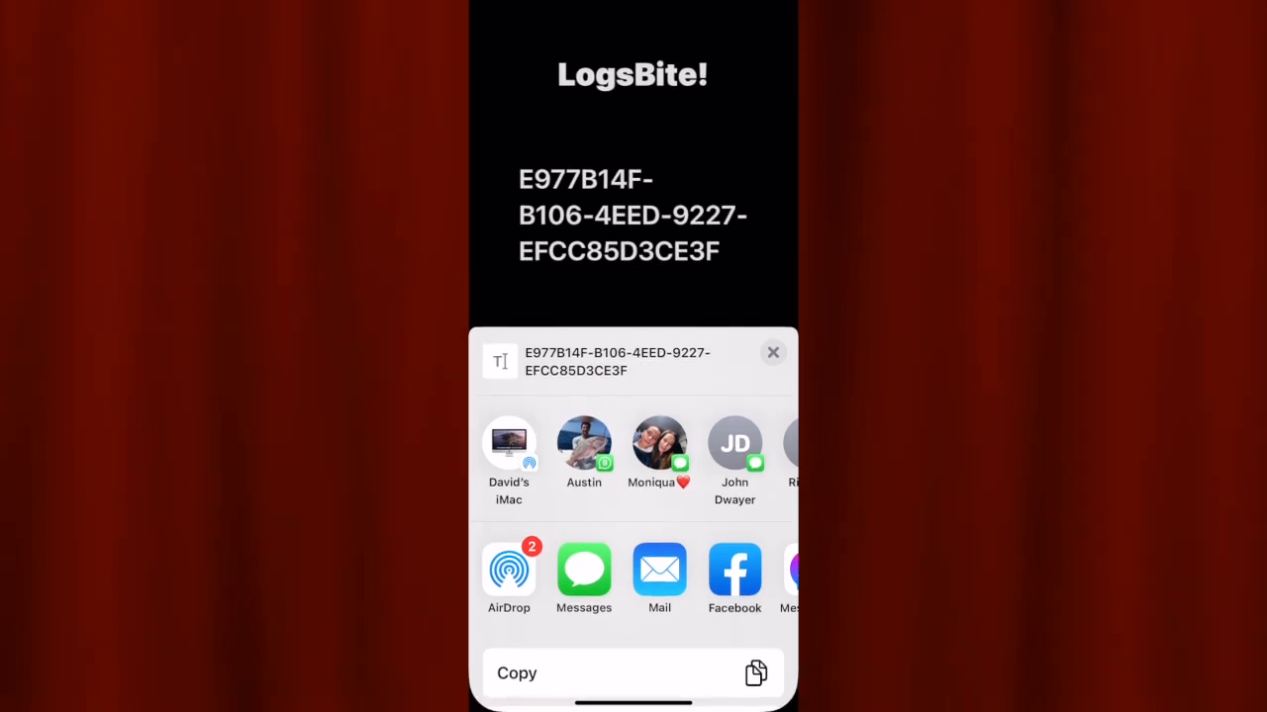
left_click(771, 352)
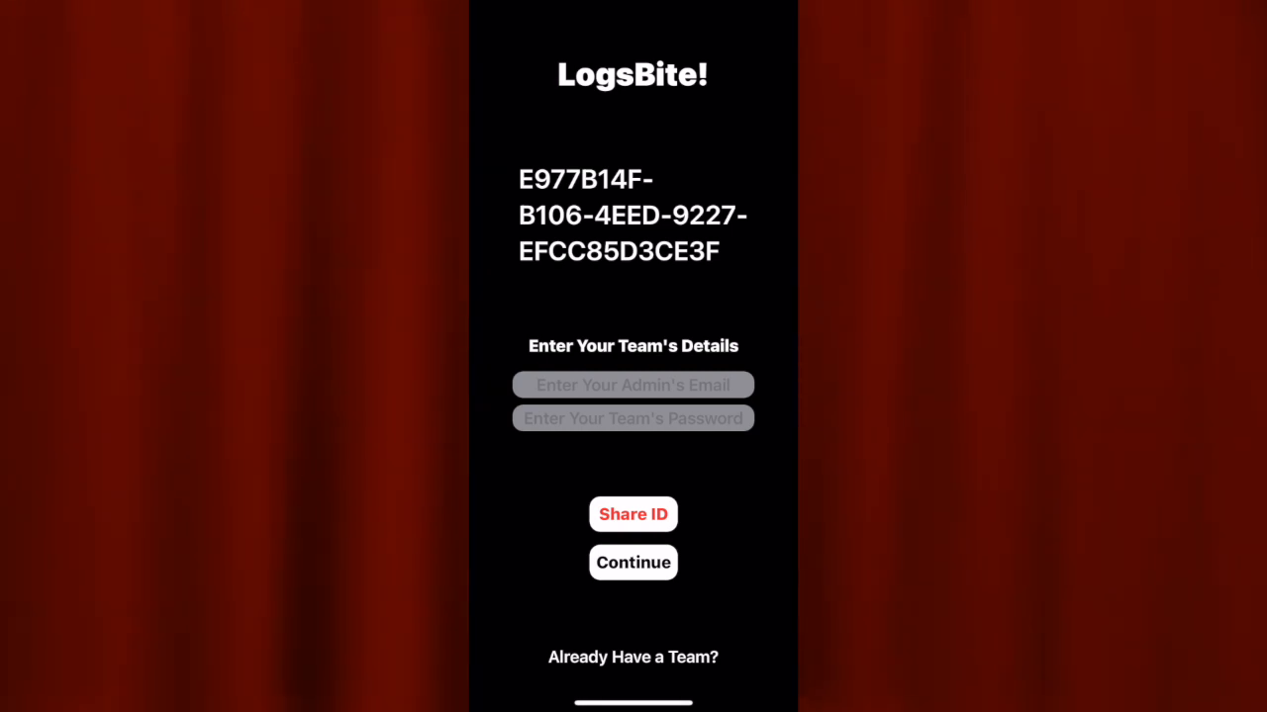
left_click(633, 515)
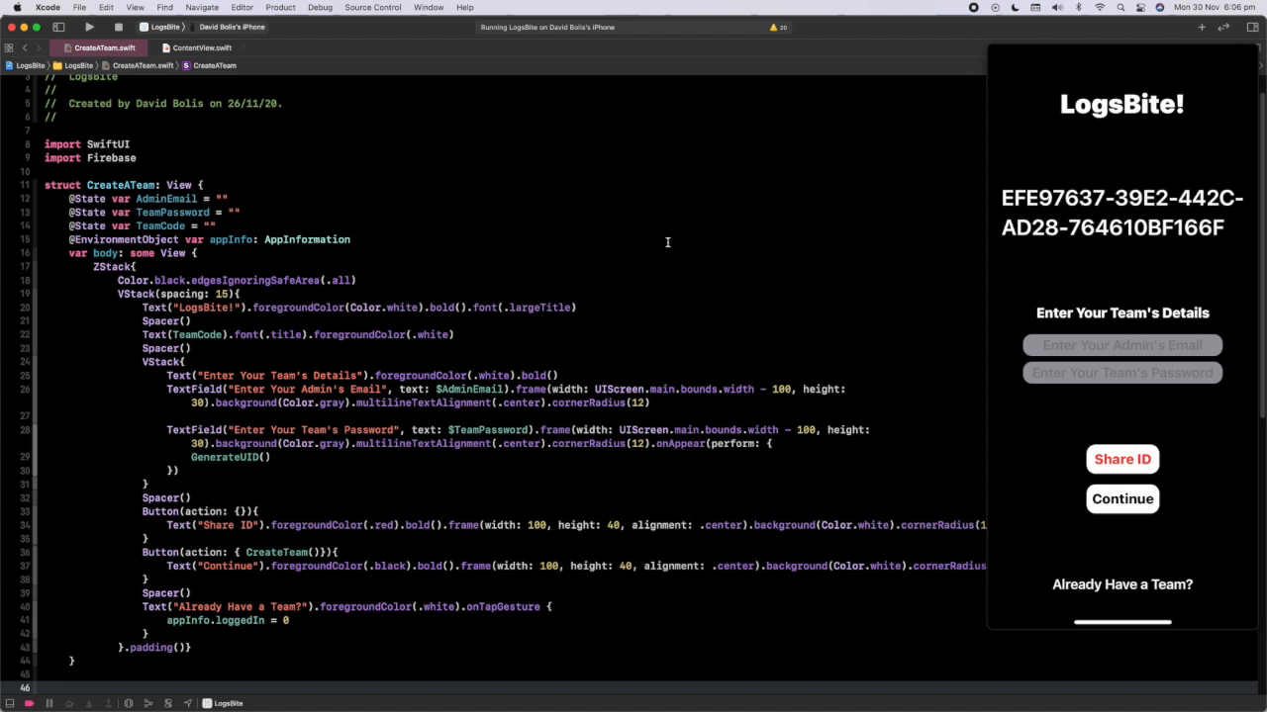
mouse_move(822, 215)
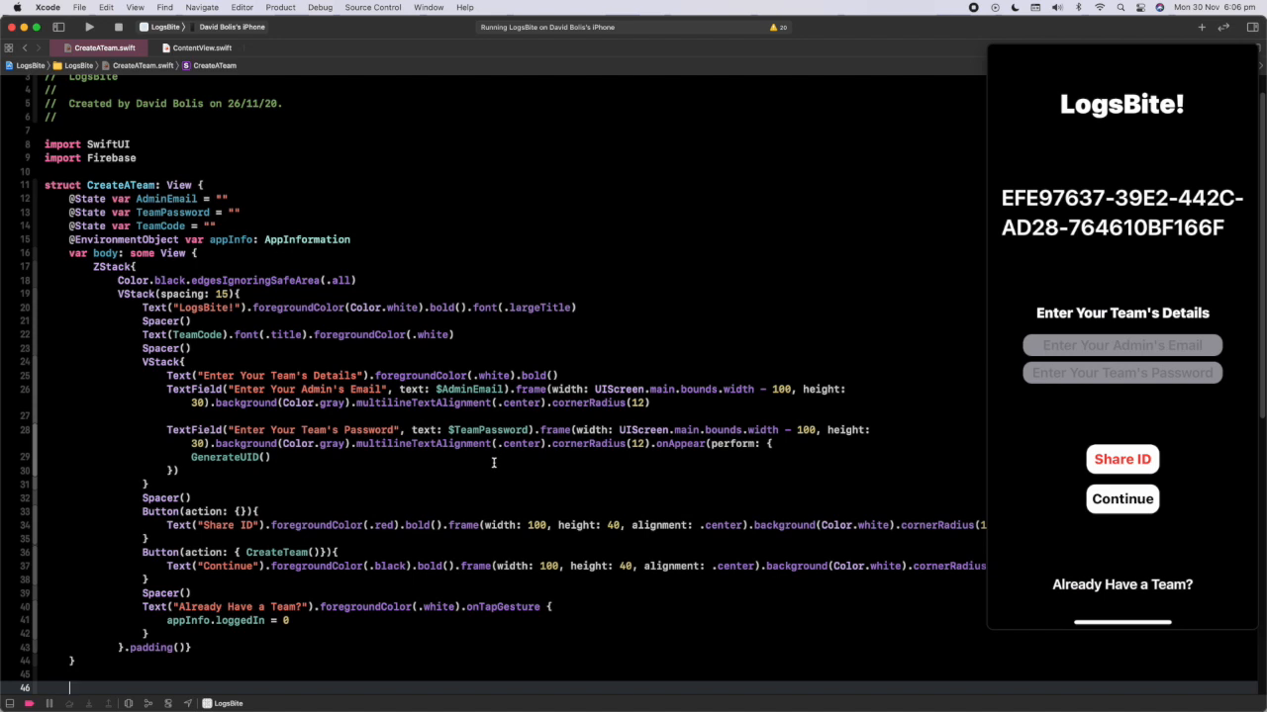
mouse_move(448, 460)
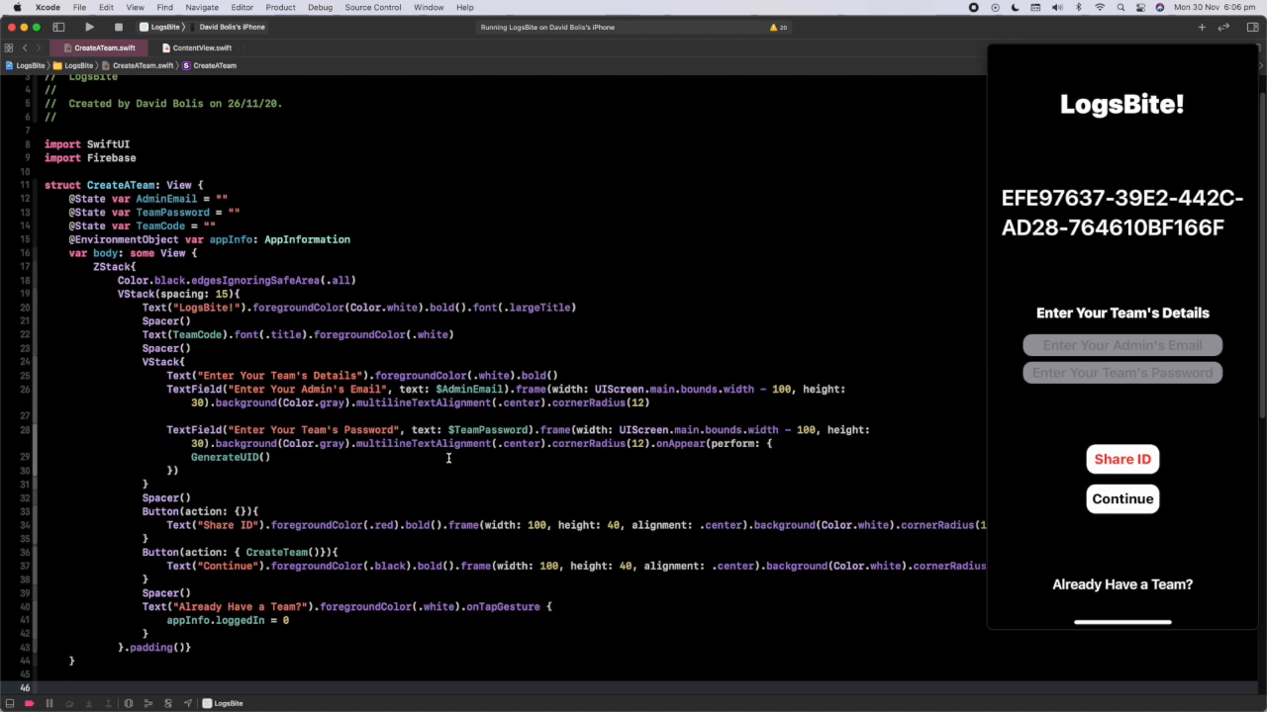
scroll("down", 3)
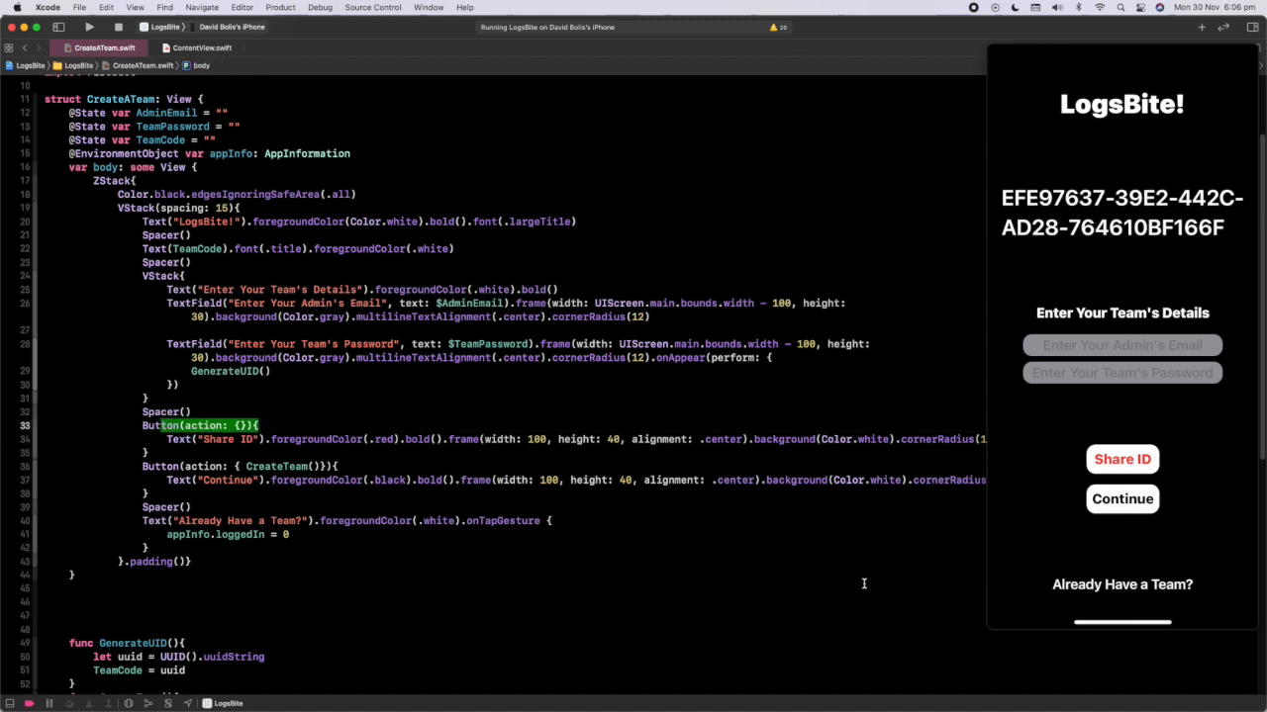
mouse_move(1062, 681)
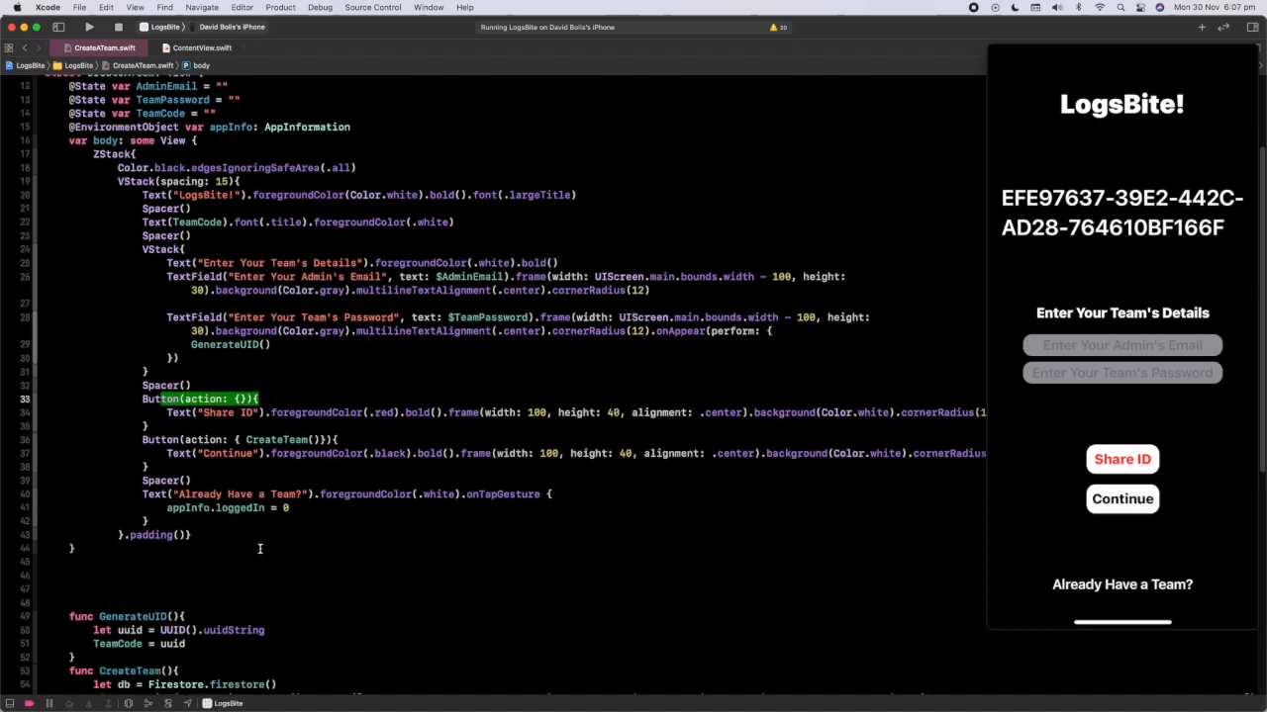
scroll("down", 3)
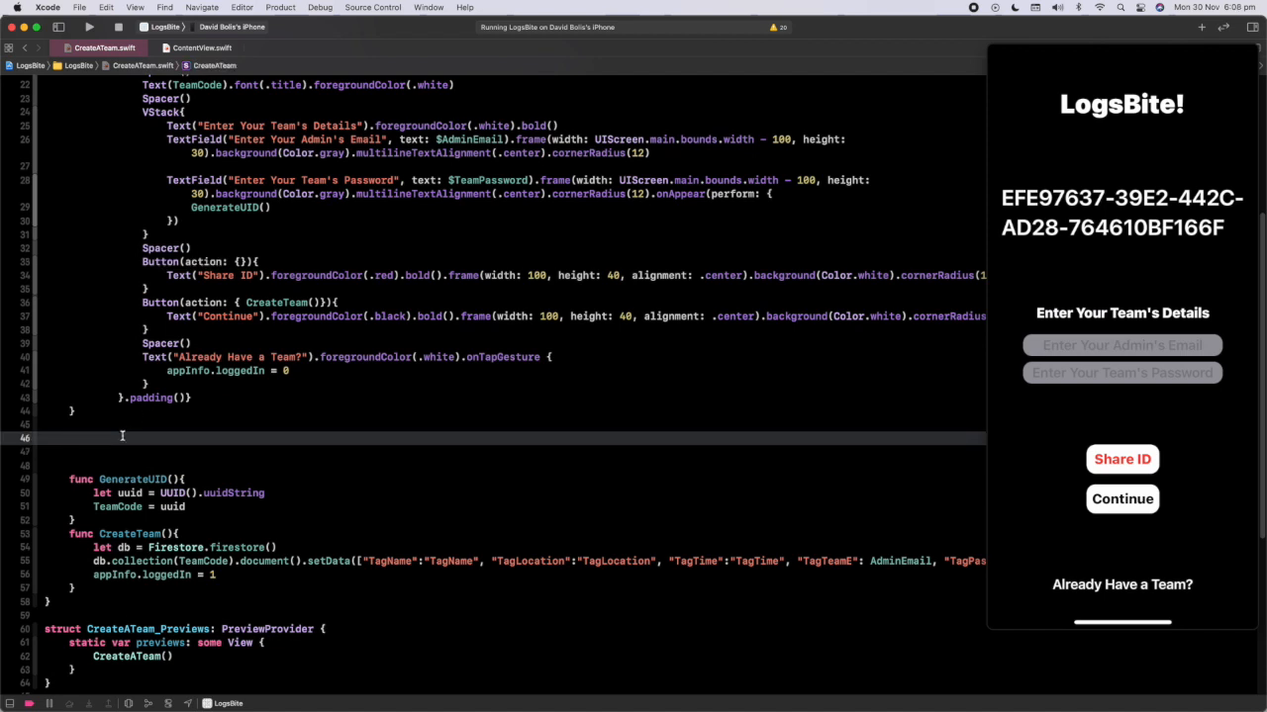
Declare func ShareId(Info: String) with let infoU = Info as its first line.
type("func ShareId(){")
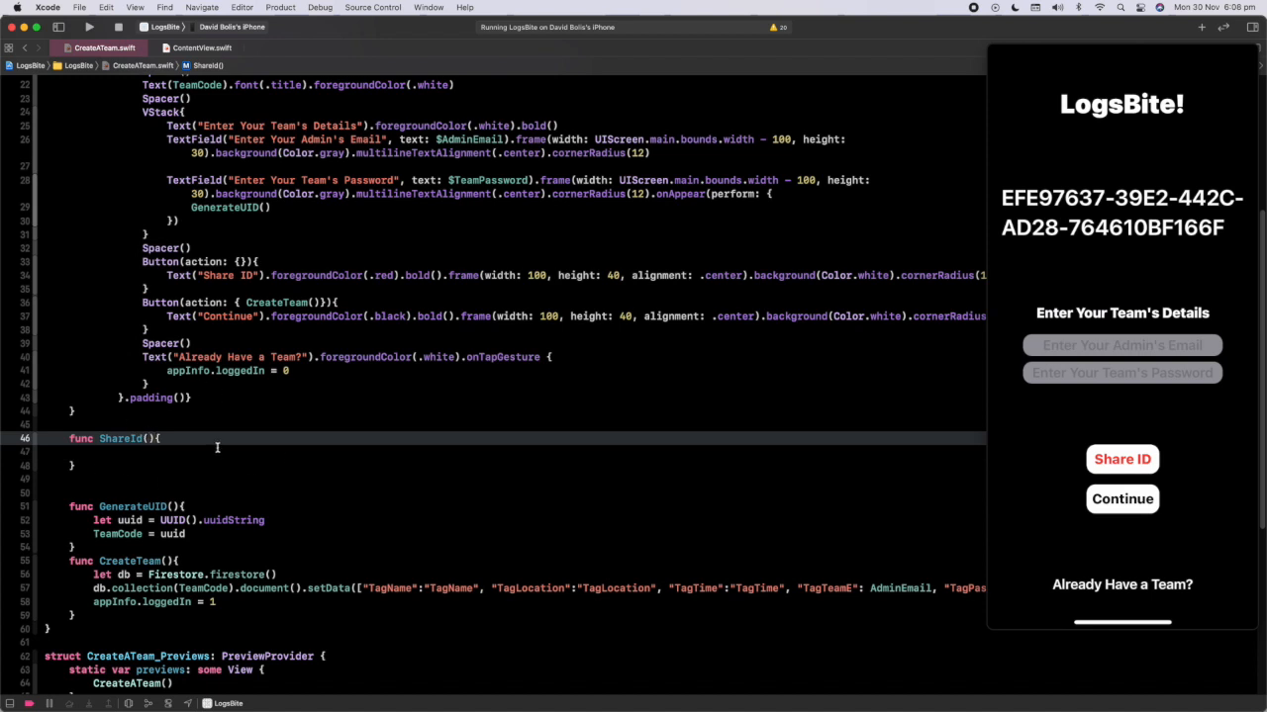
type("Info:")
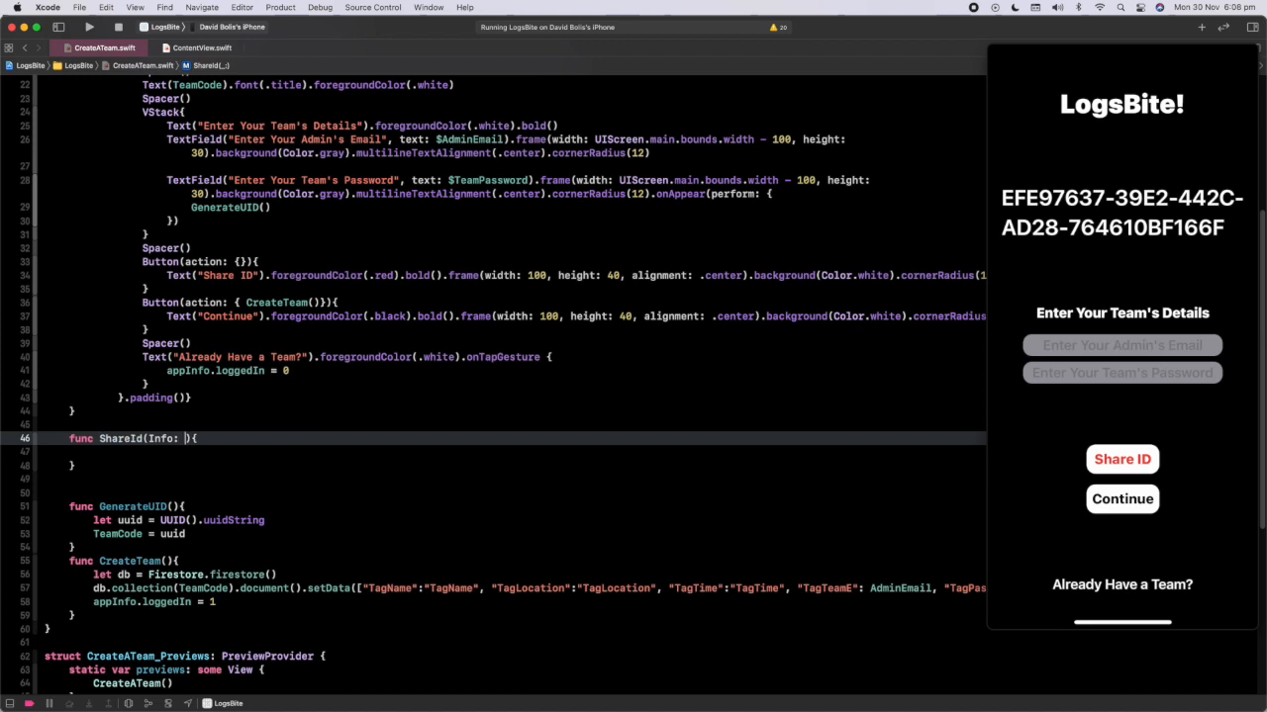
type("String")
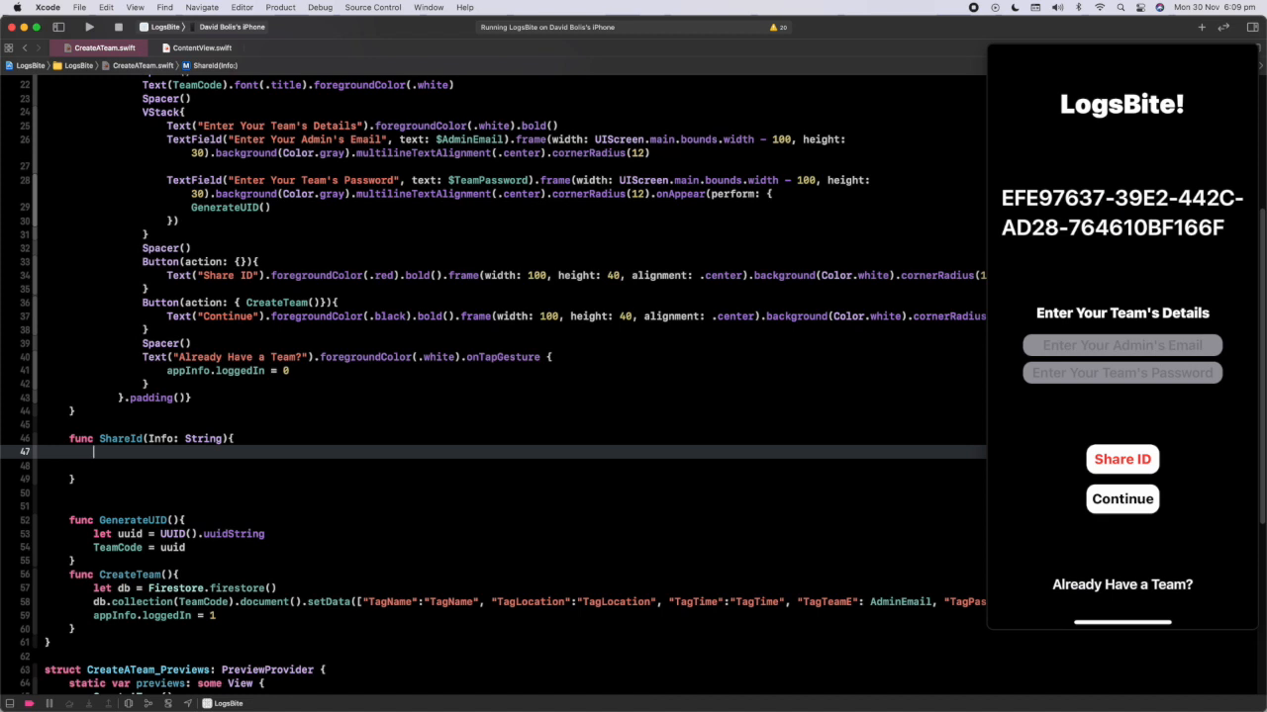
type("let inf")
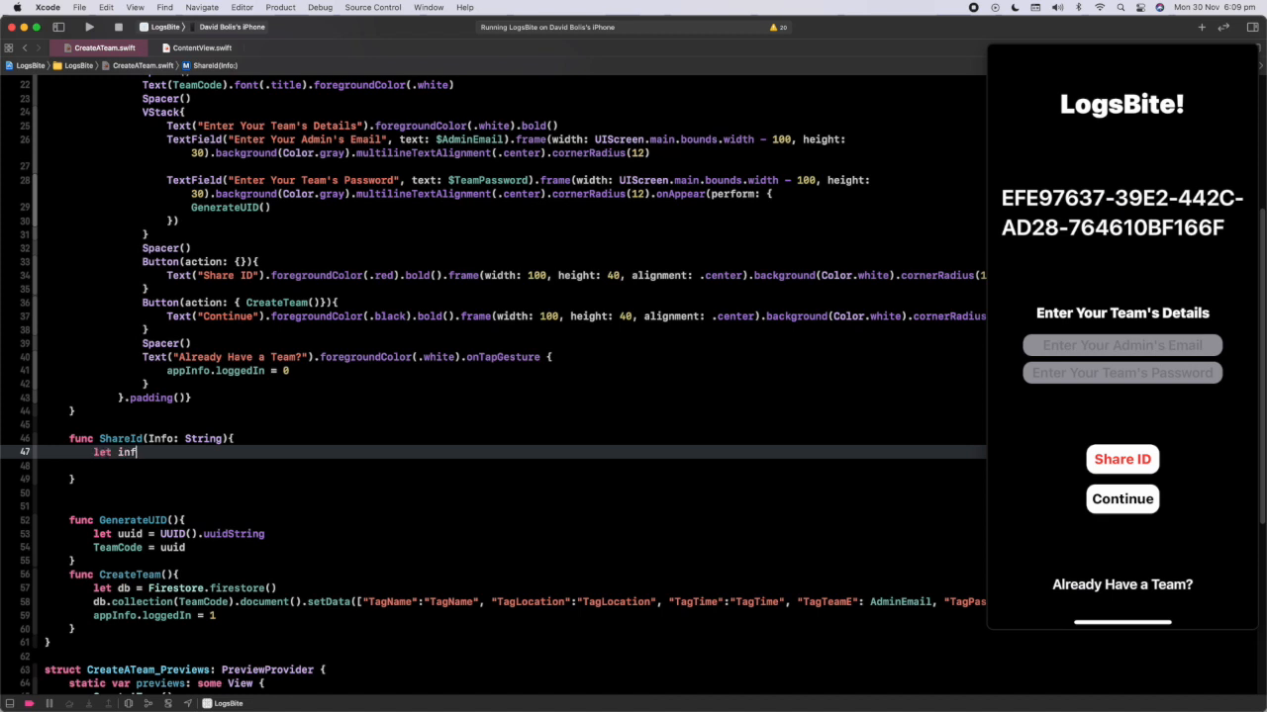
type("oU = Info")
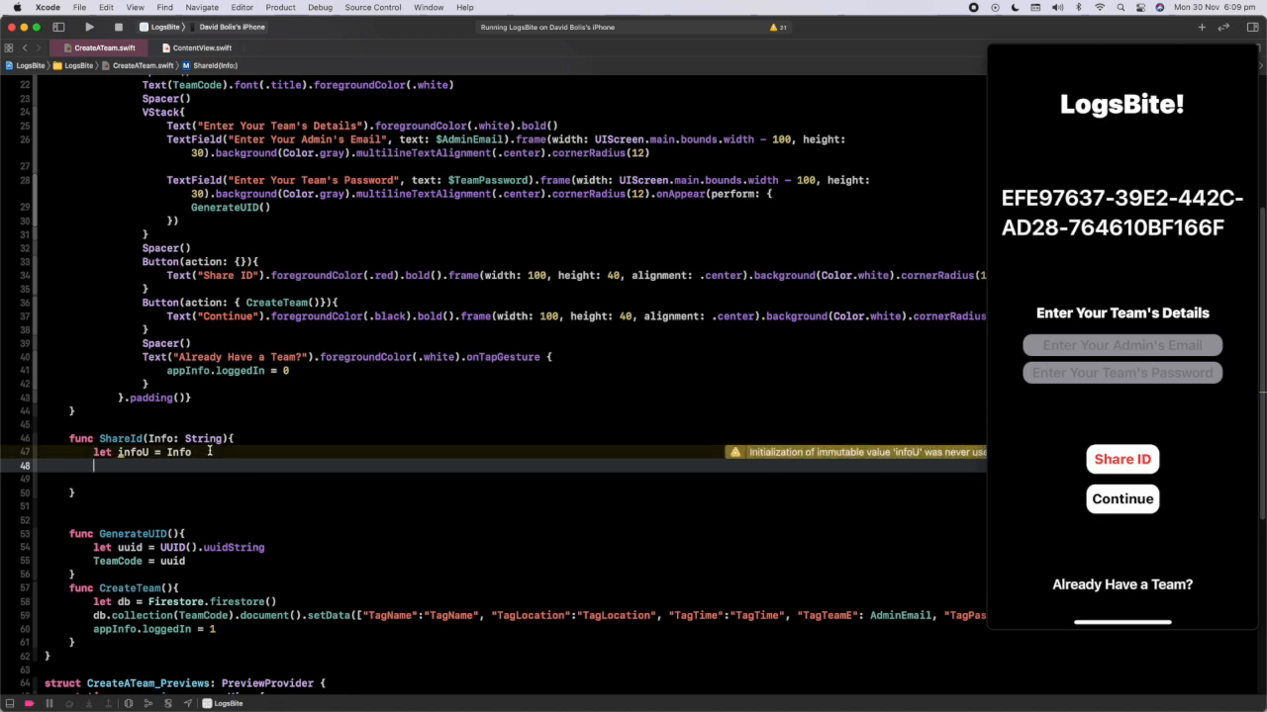
Add let av = UIActivityViewController(activityItems: [infoU], applicationActivities: nil).
type("let av = UI")
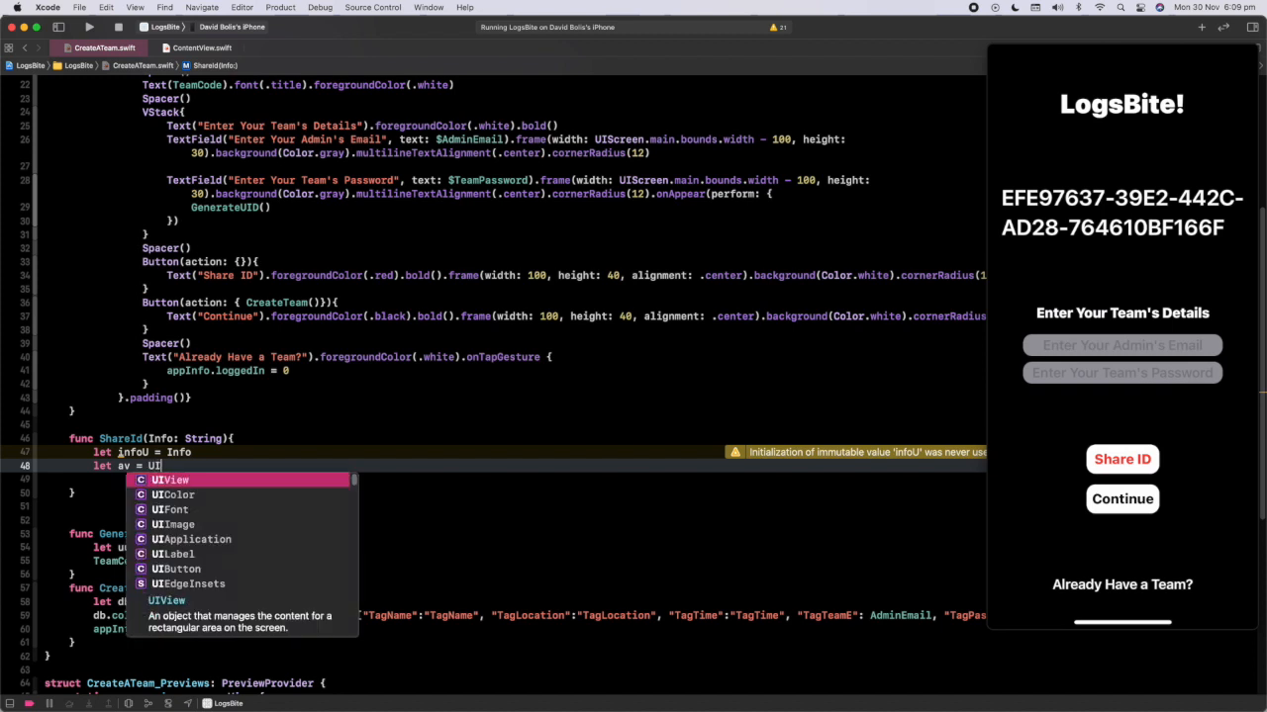
type("ActivityV")
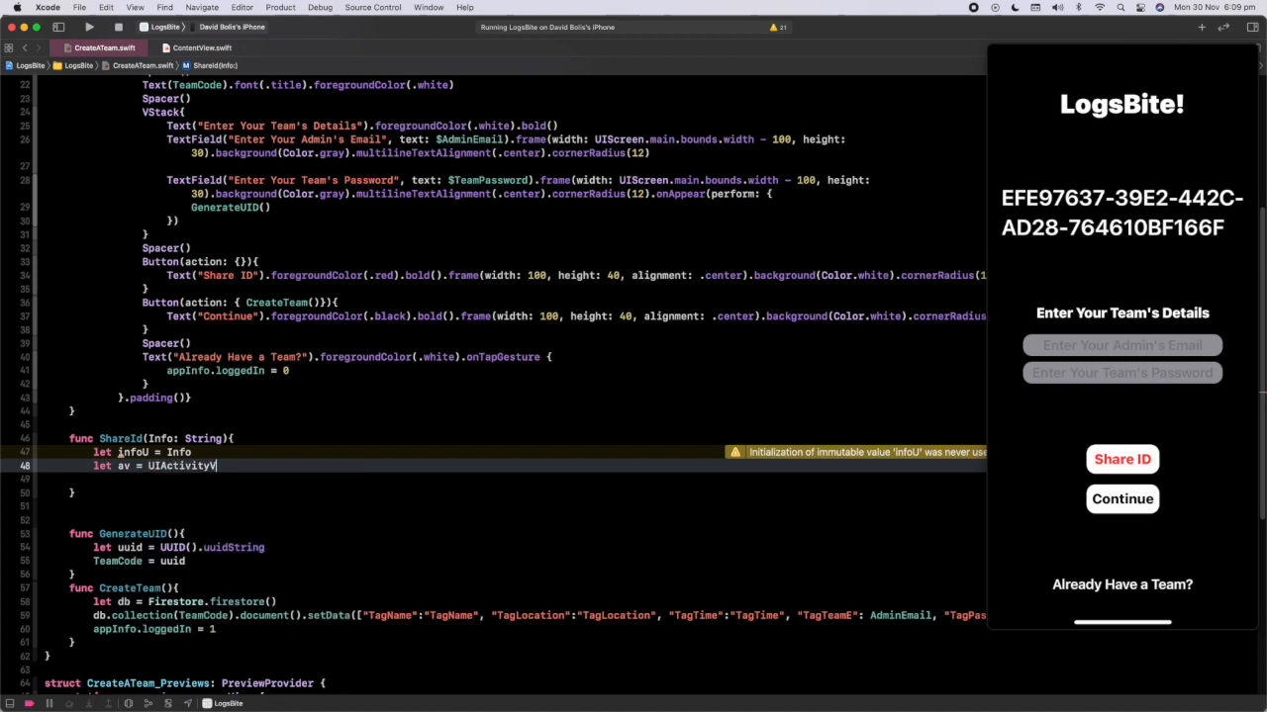
type("ViewController")
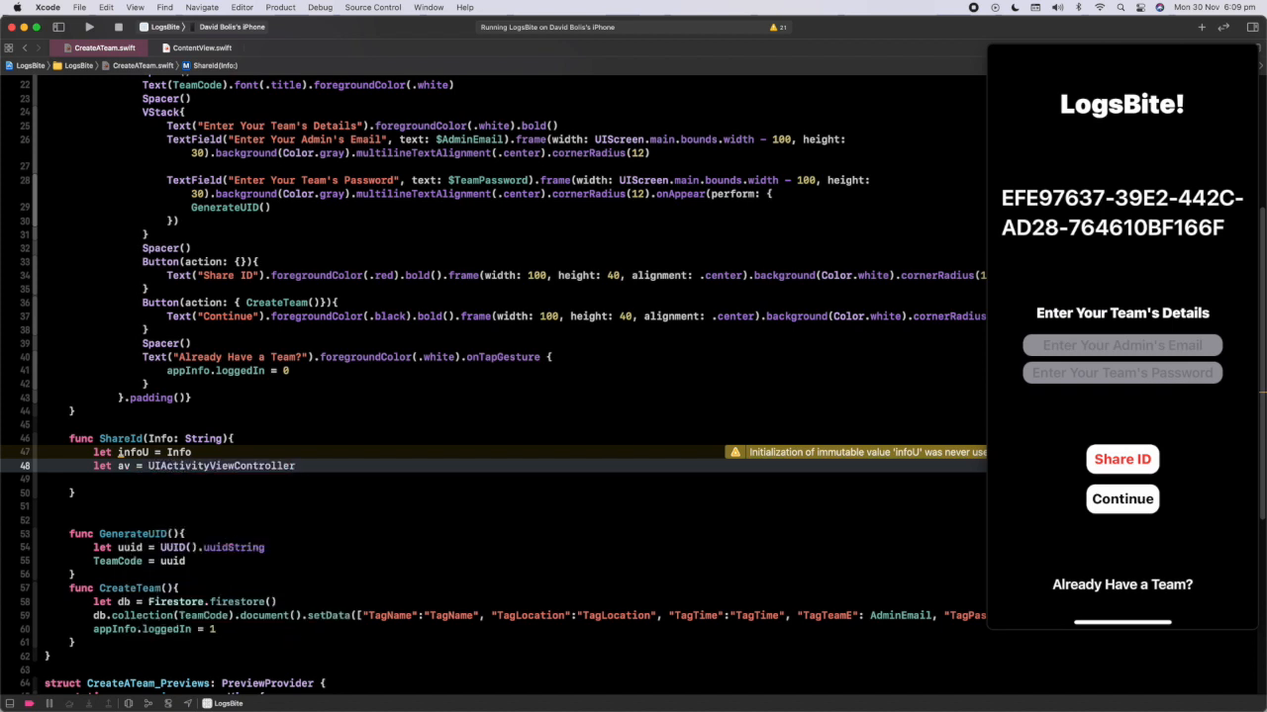
type("(")
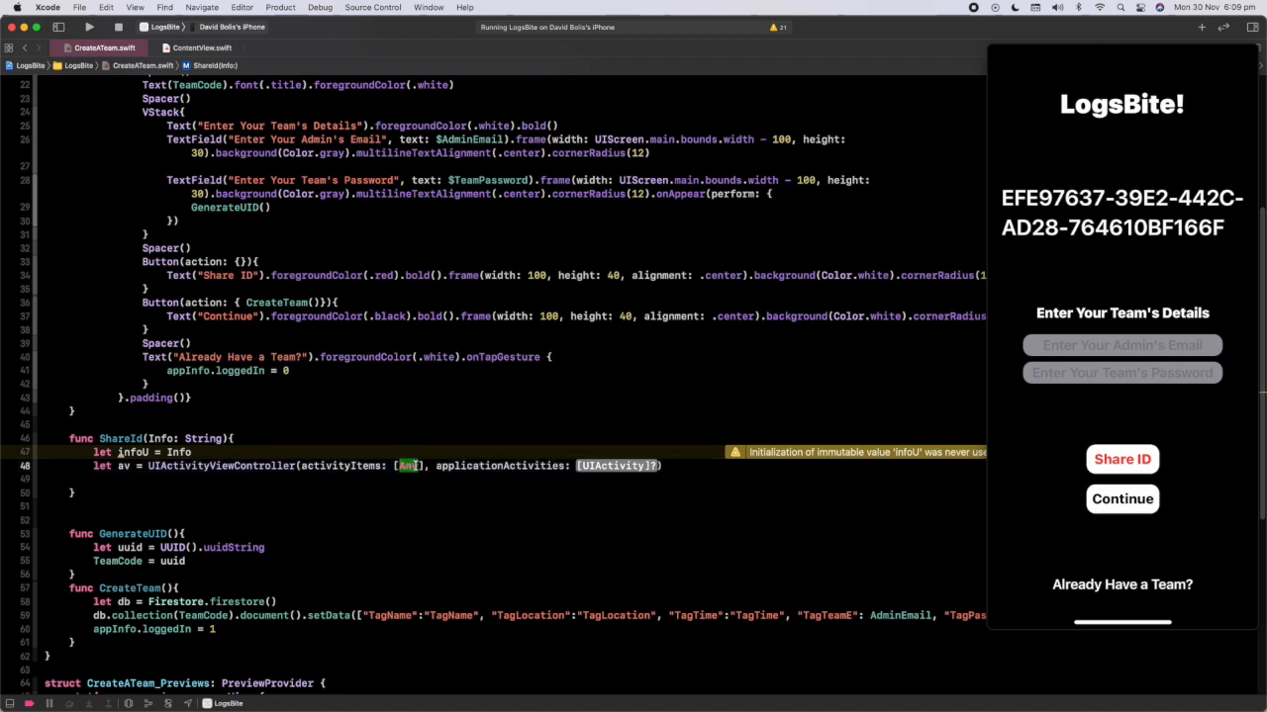
type("infoU")
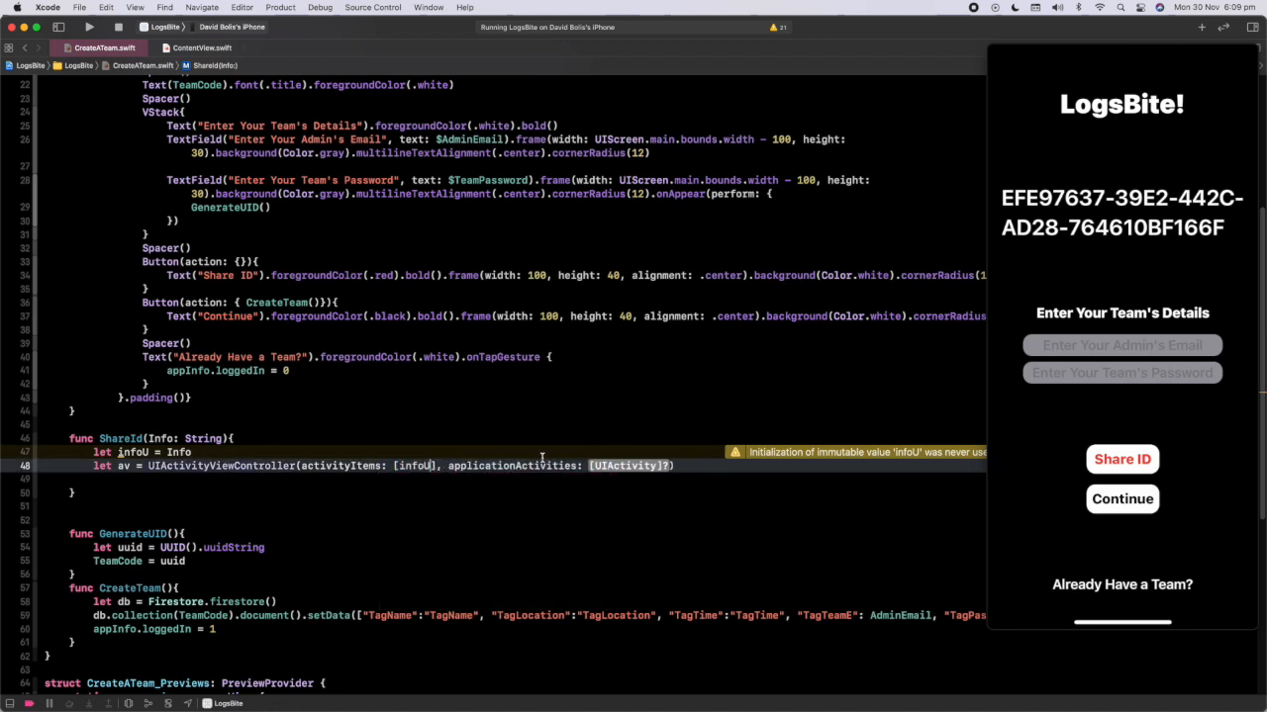
double_click(625, 467)
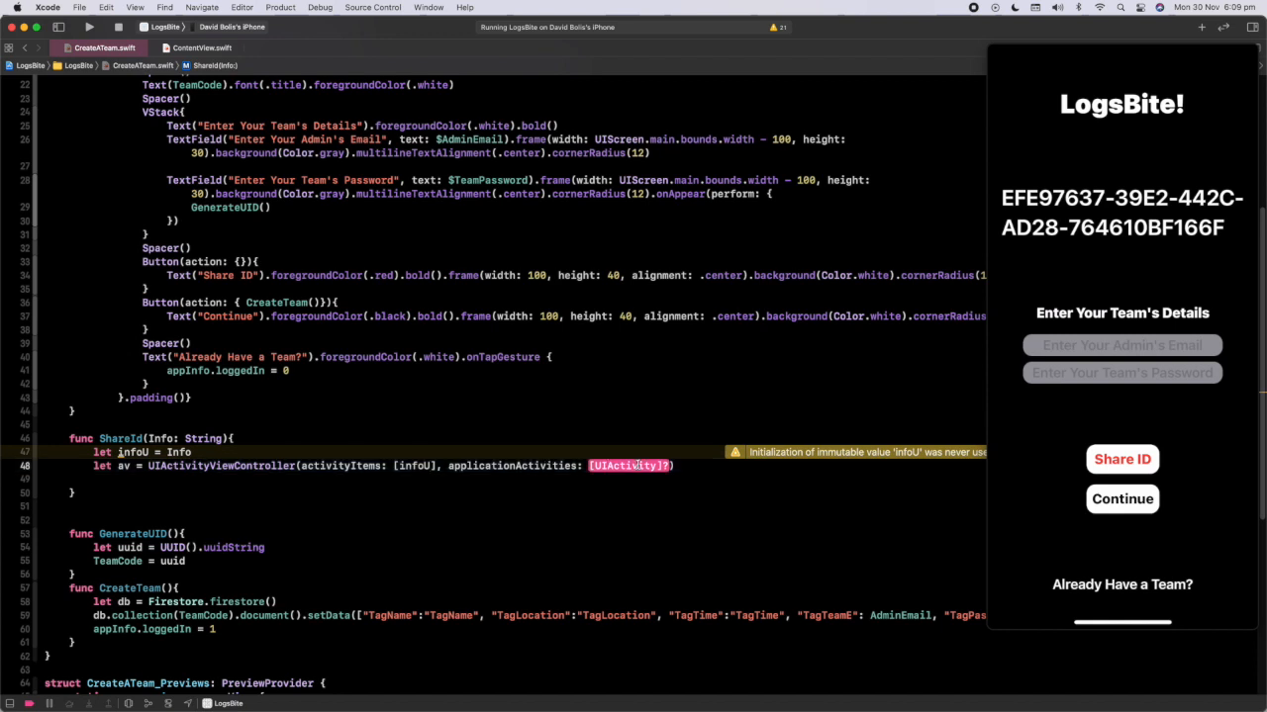
type("nil")
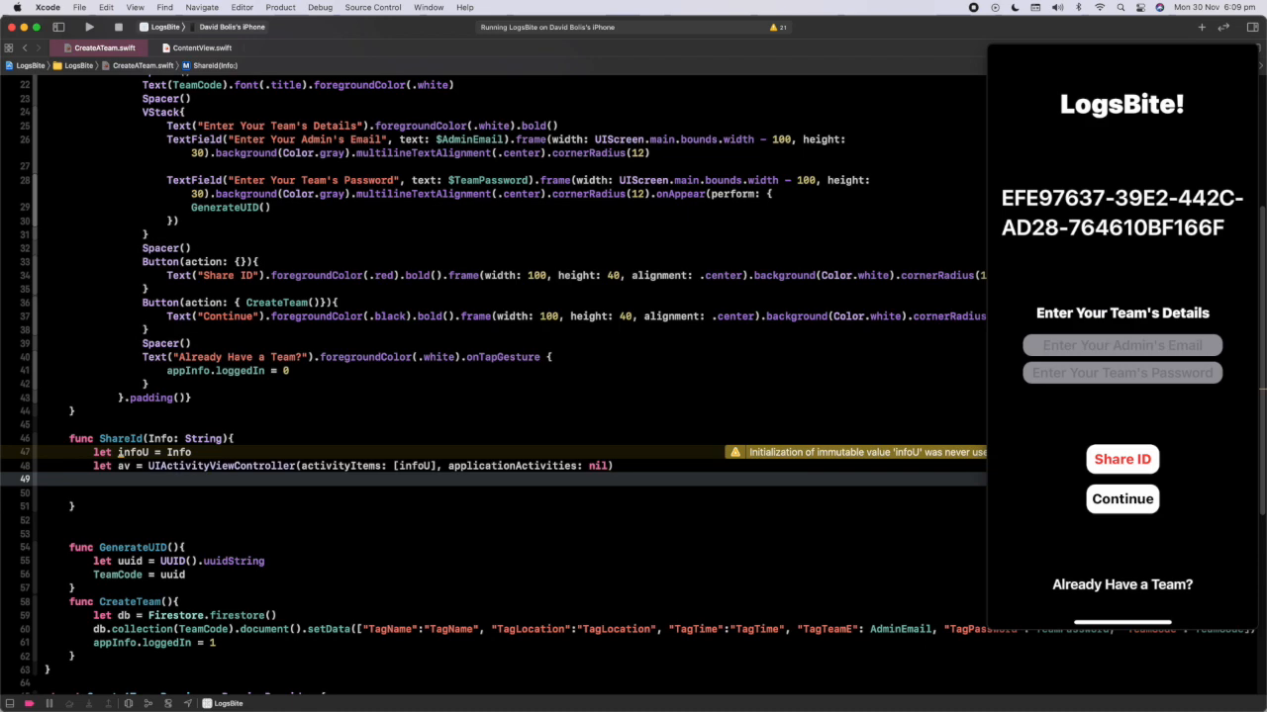
Present av from UIApplication.shared.windows.first?.rootViewController, animated: true, completion: nil.
type("UIApplication.shared.")
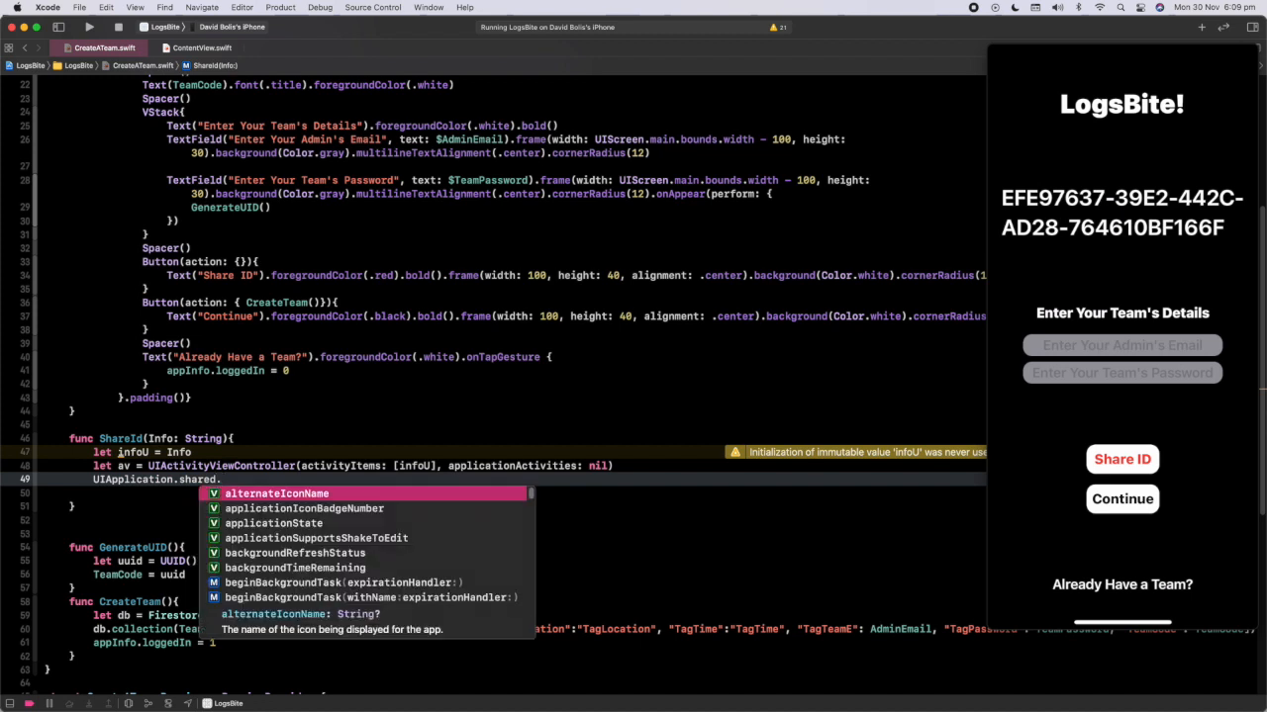
type("windows.first?")
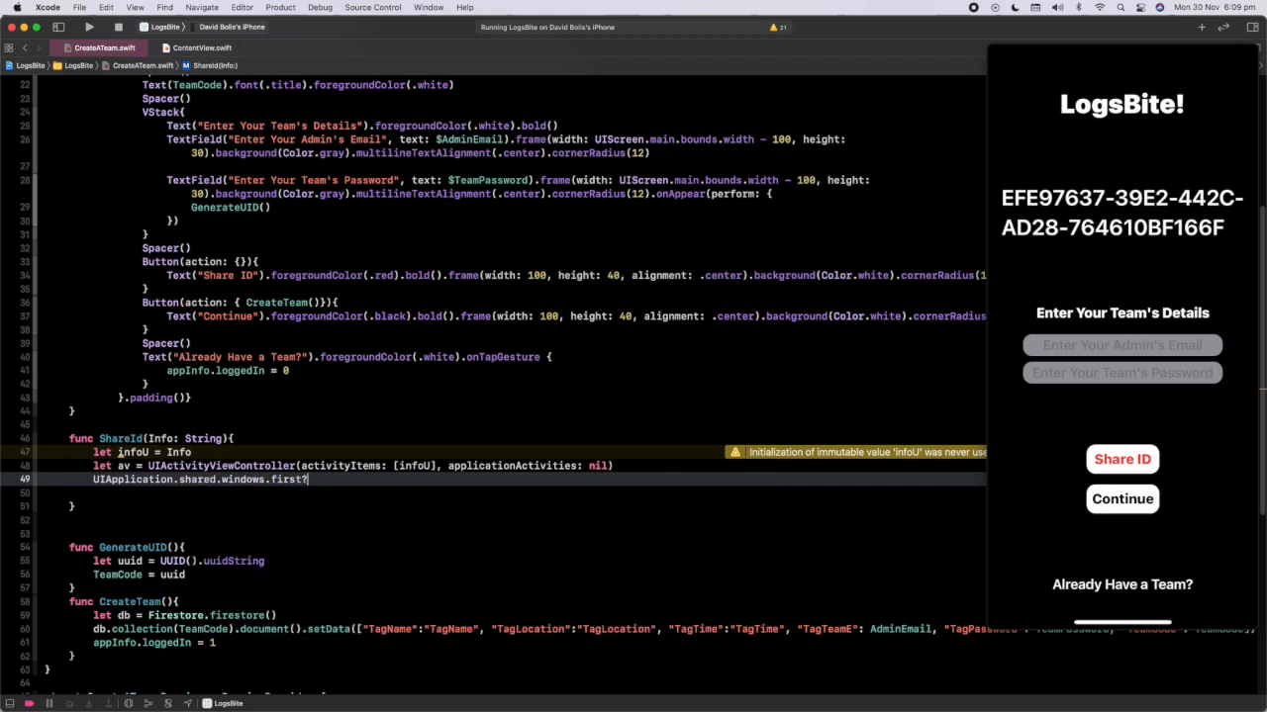
type("r")
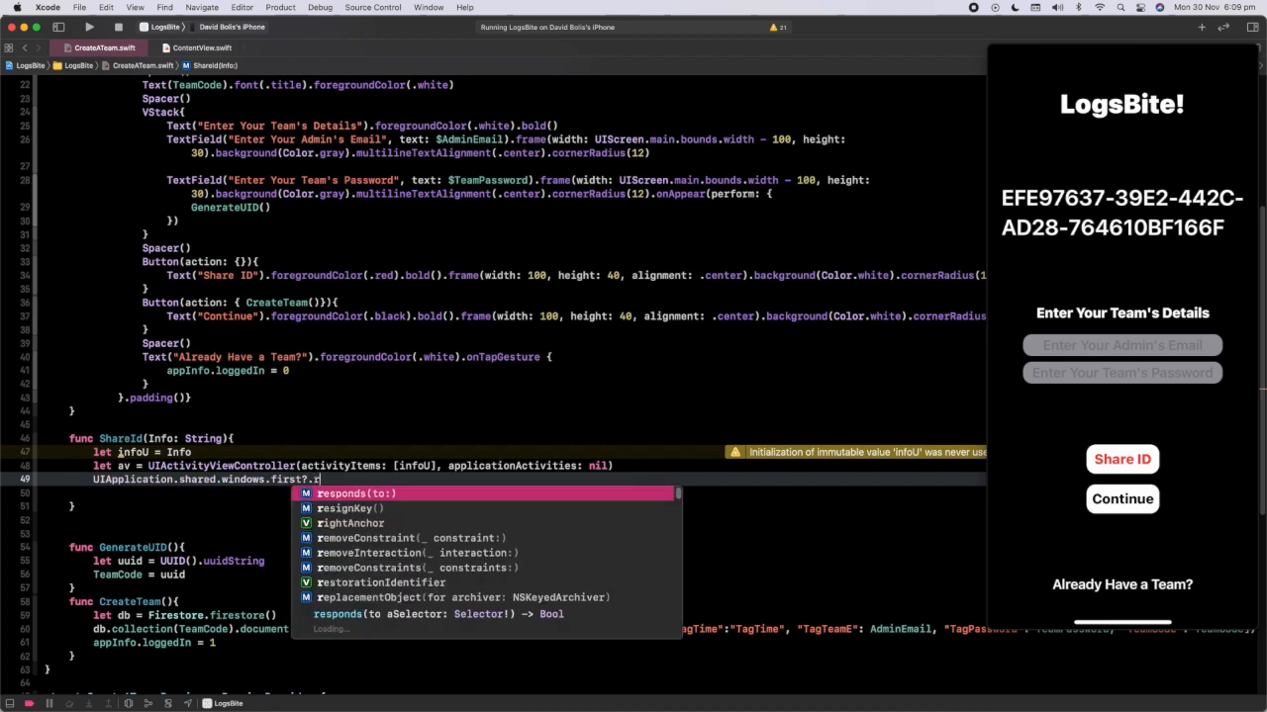
type("ootViewController?")
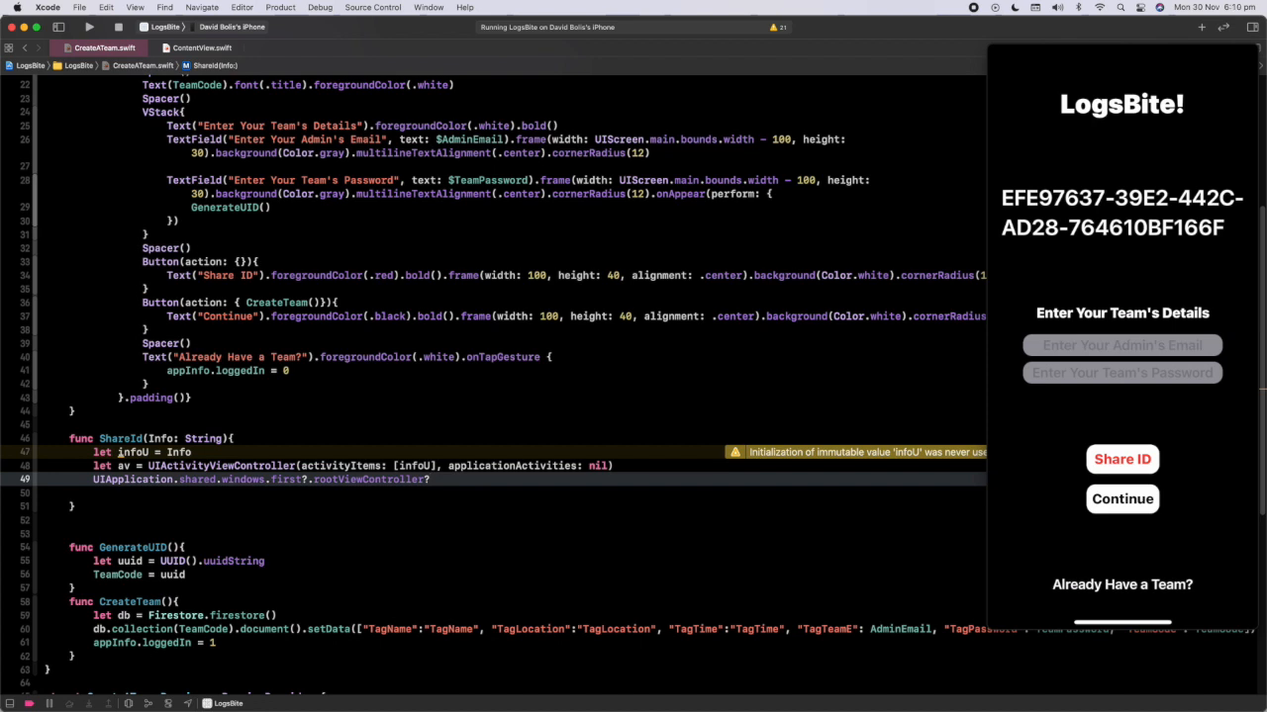
type(".pre")
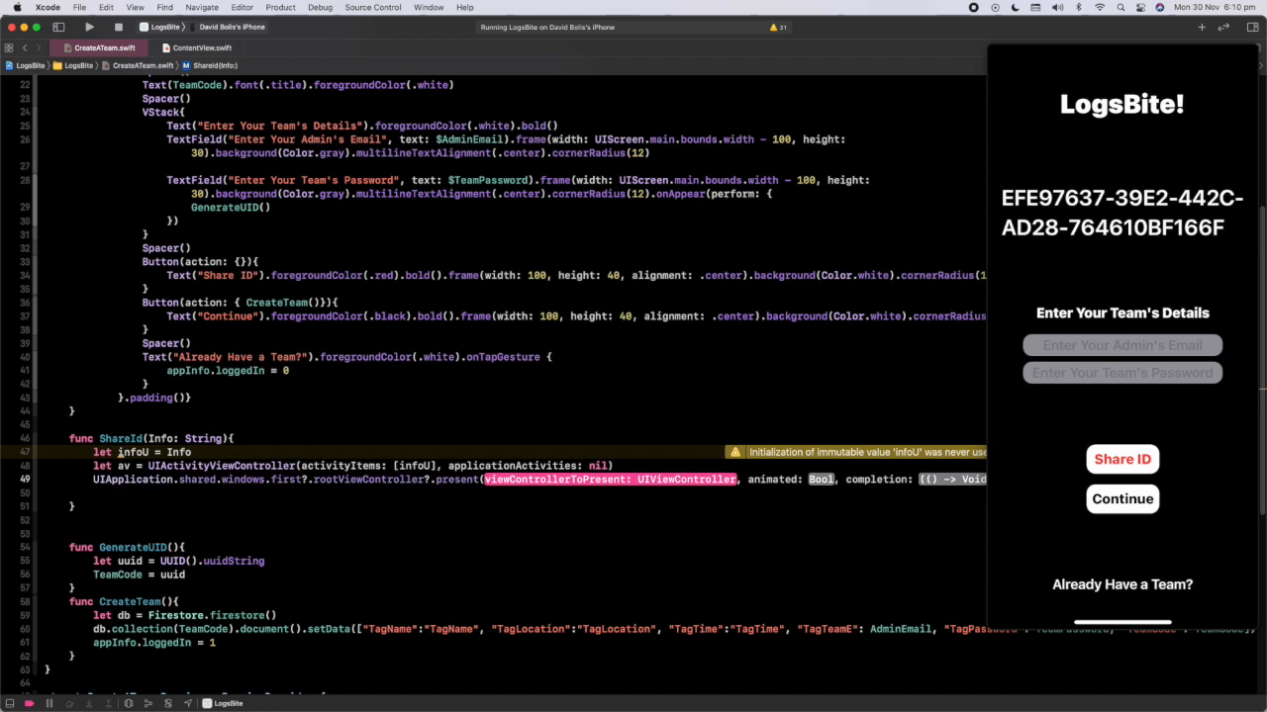
type("av")
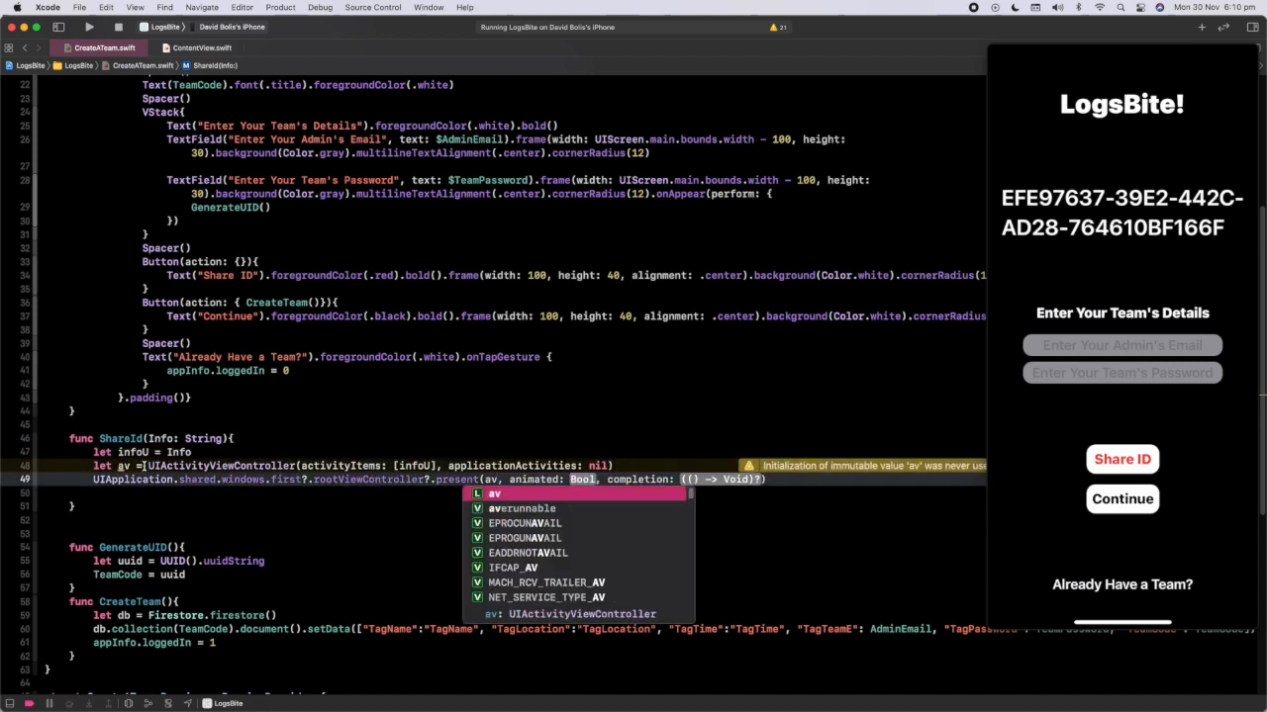
key("escape")
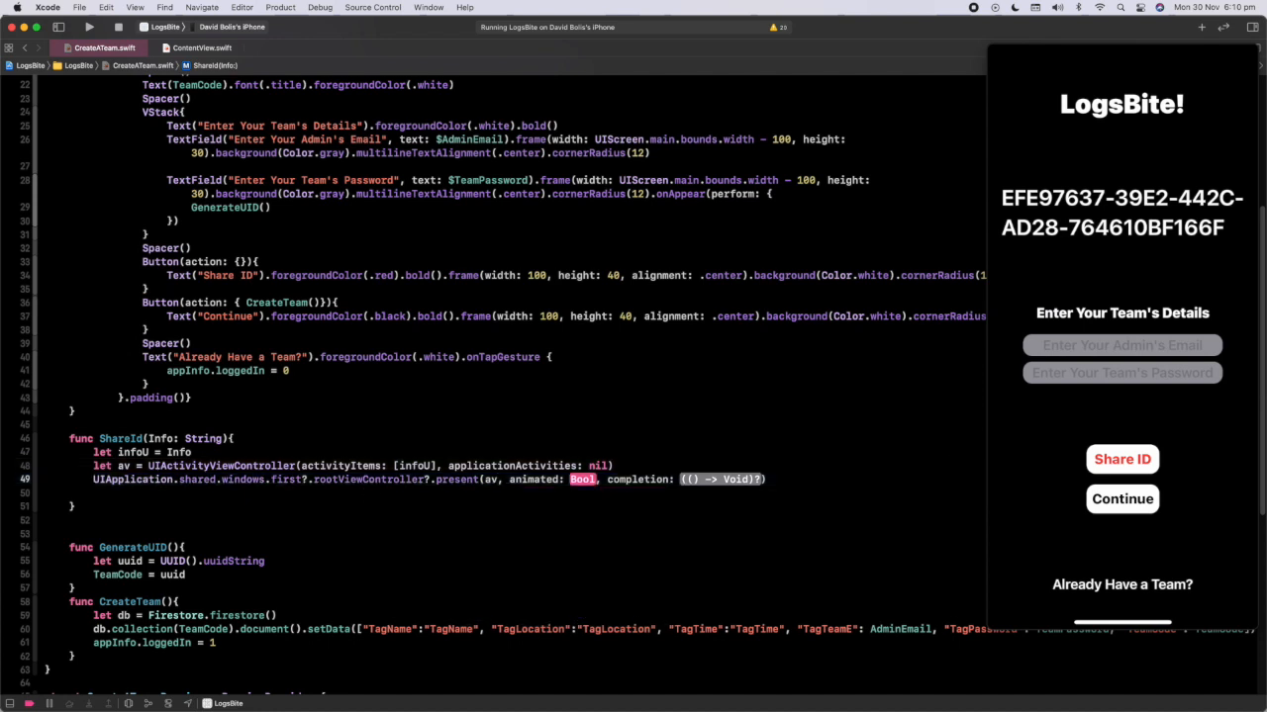
type("true")
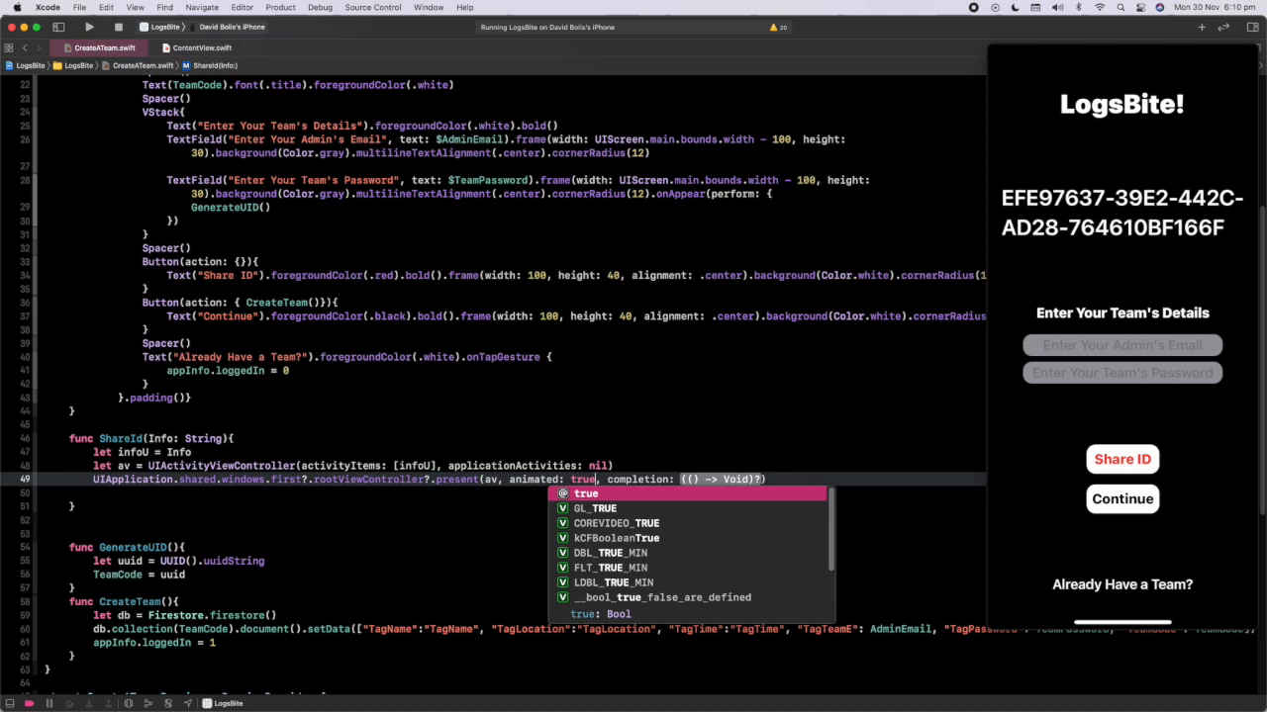
type("nil")
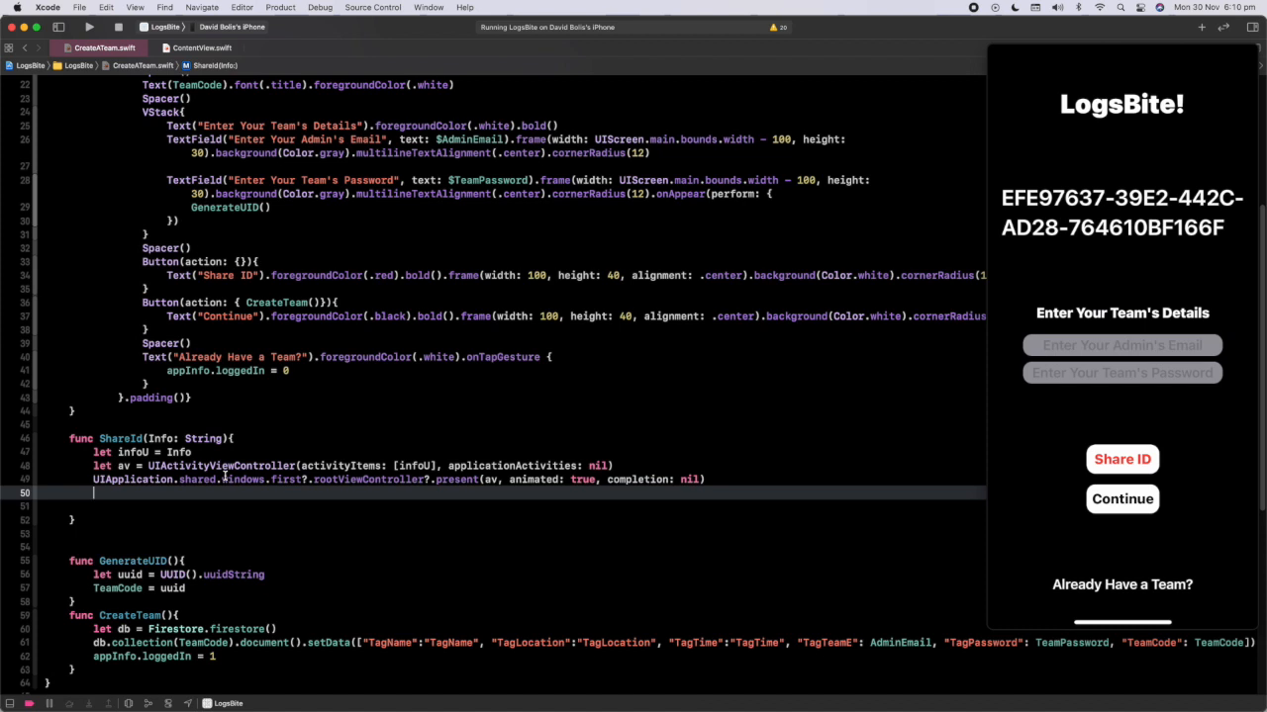
Add an if check that UIDevice.current.userInterfaceIdiom == .pad.
type("if")
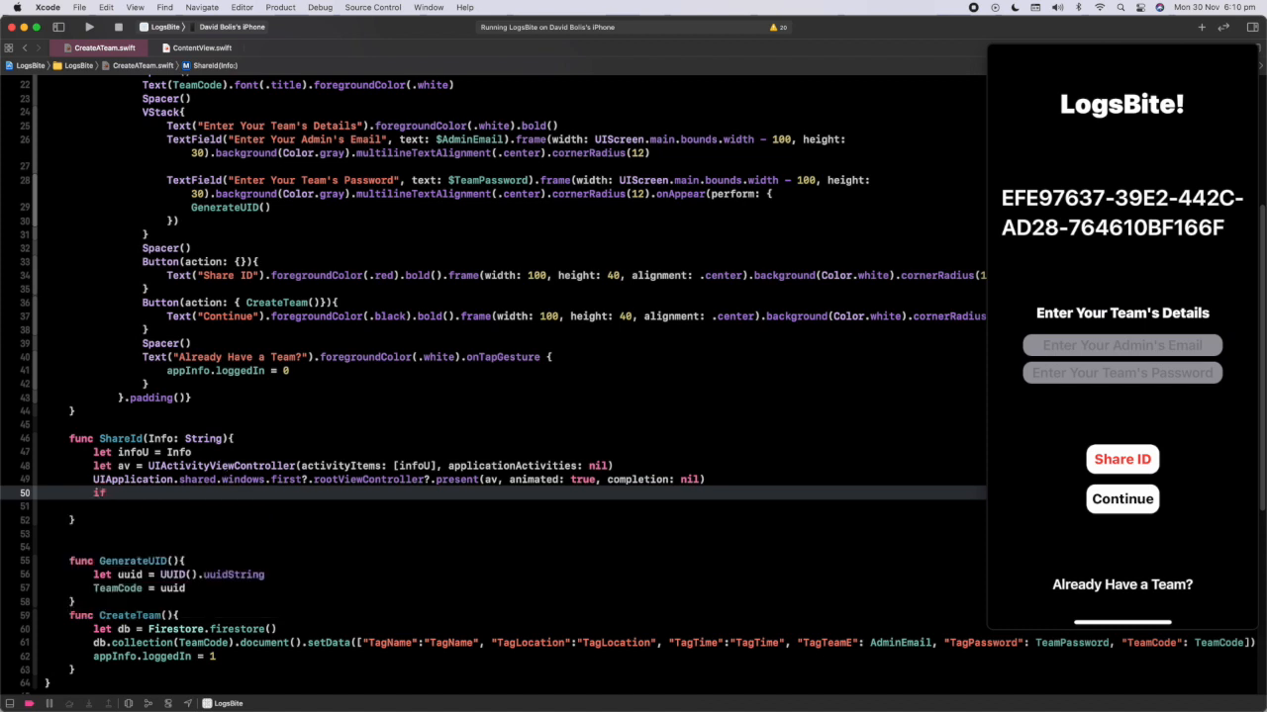
type("UIDevice")
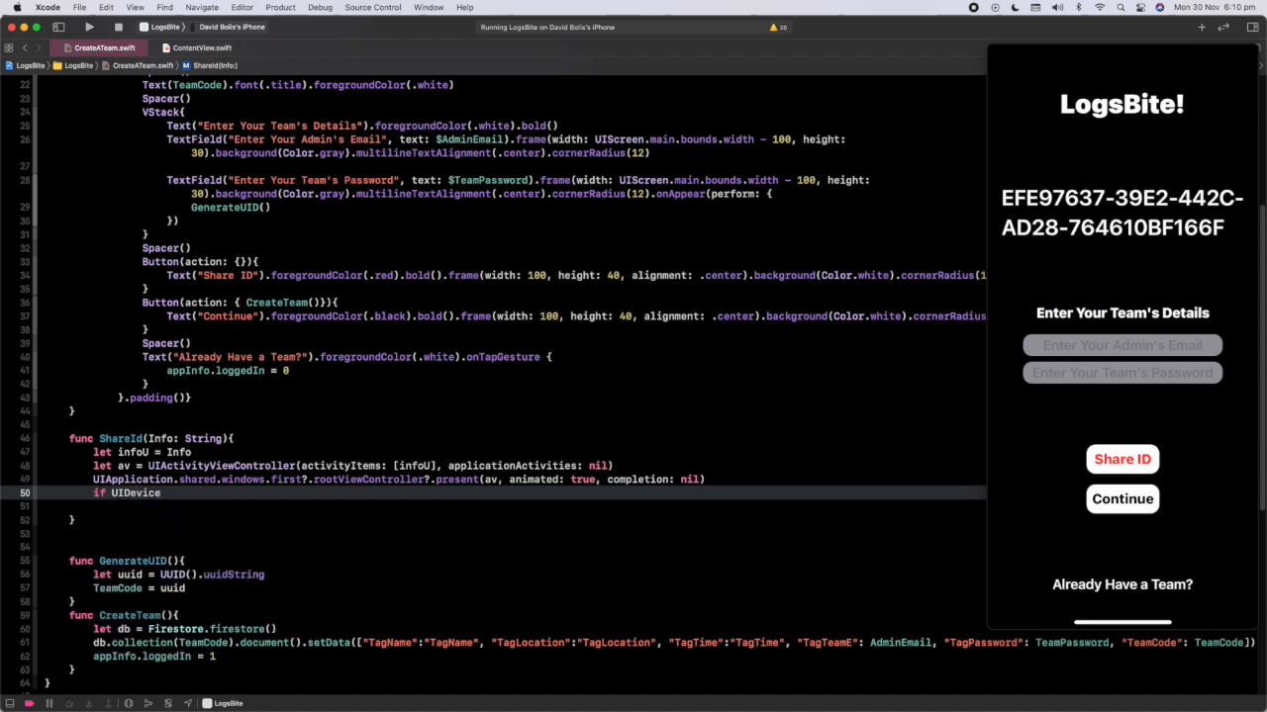
type(".current")
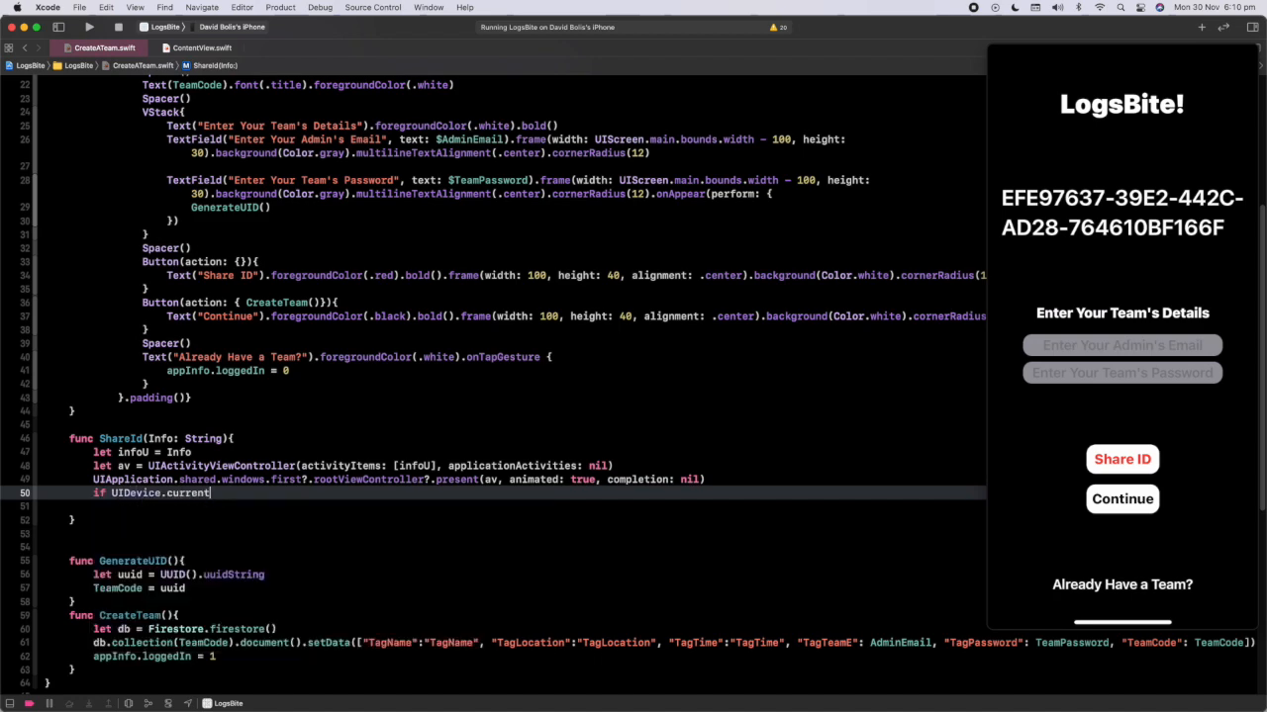
type(".use")
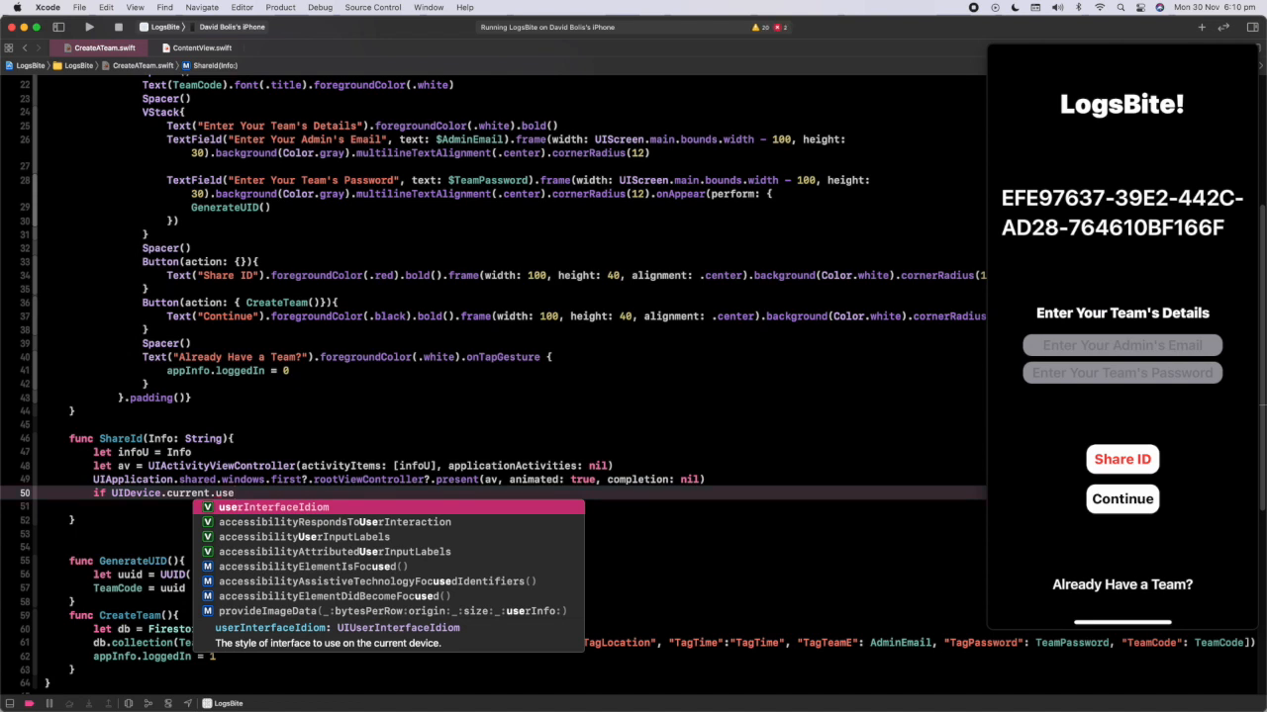
type("==")
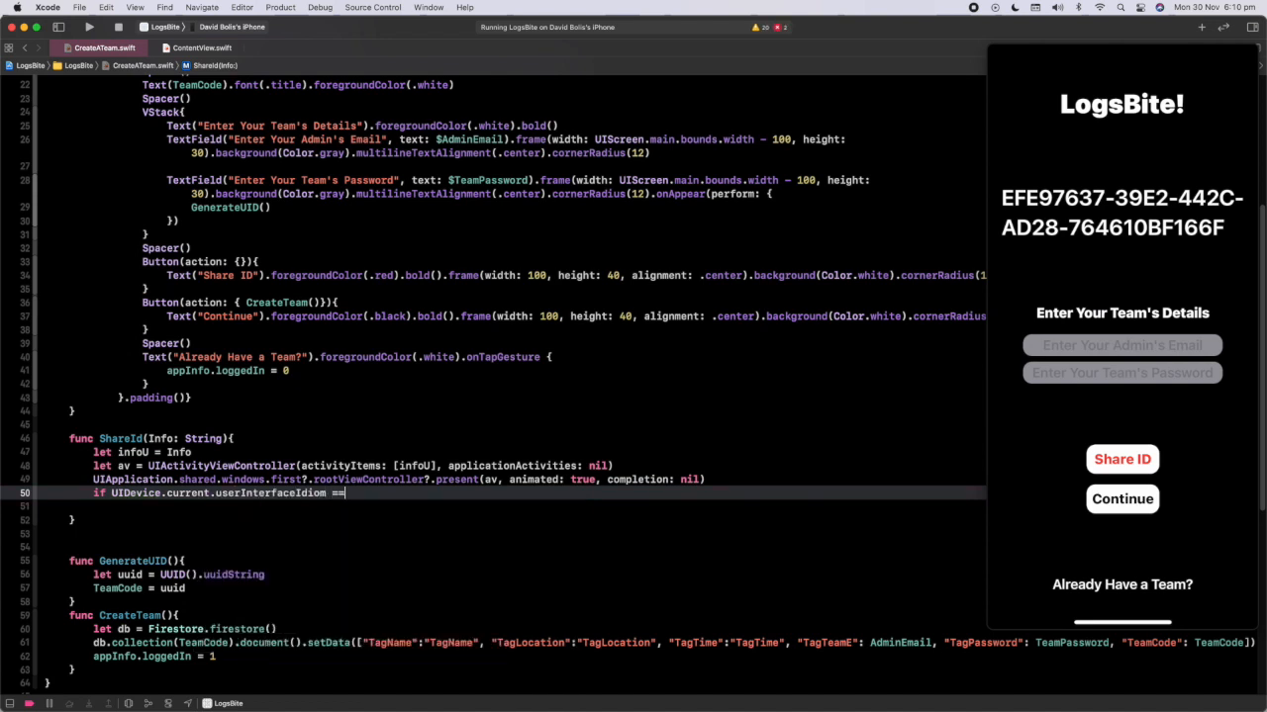
type(".i")
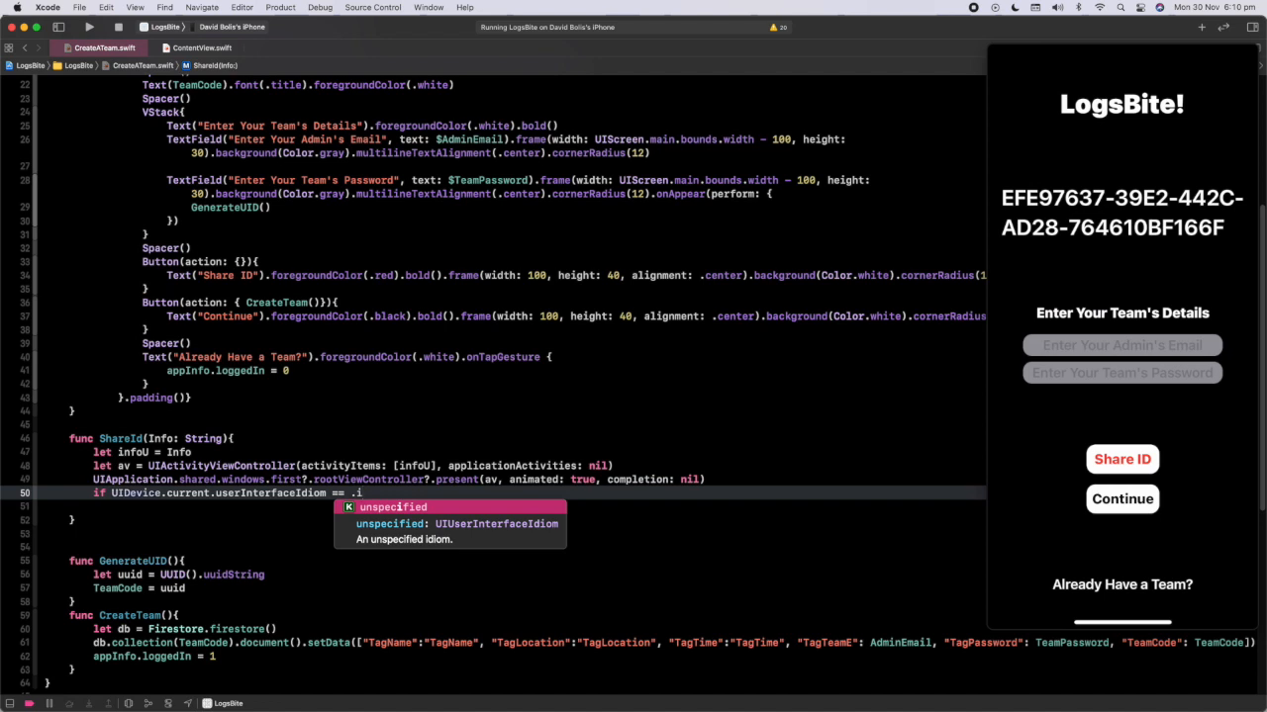
type(".")
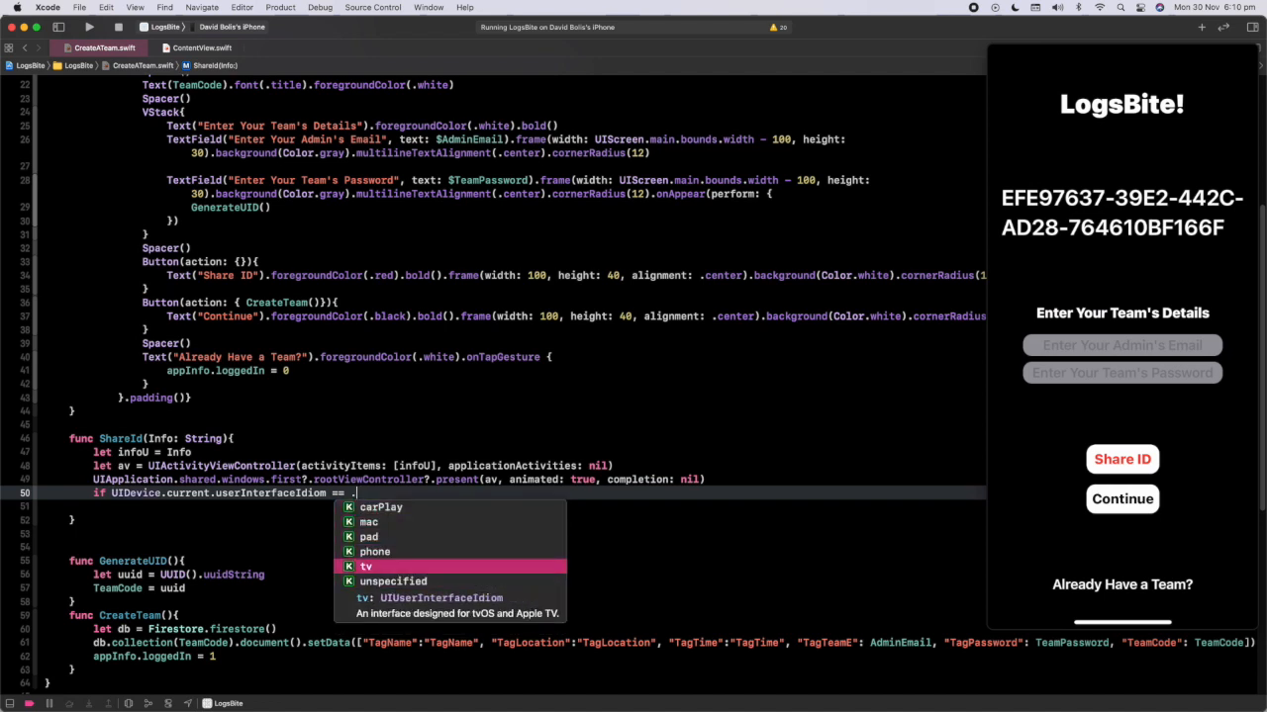
type("pad{")
type("av.")
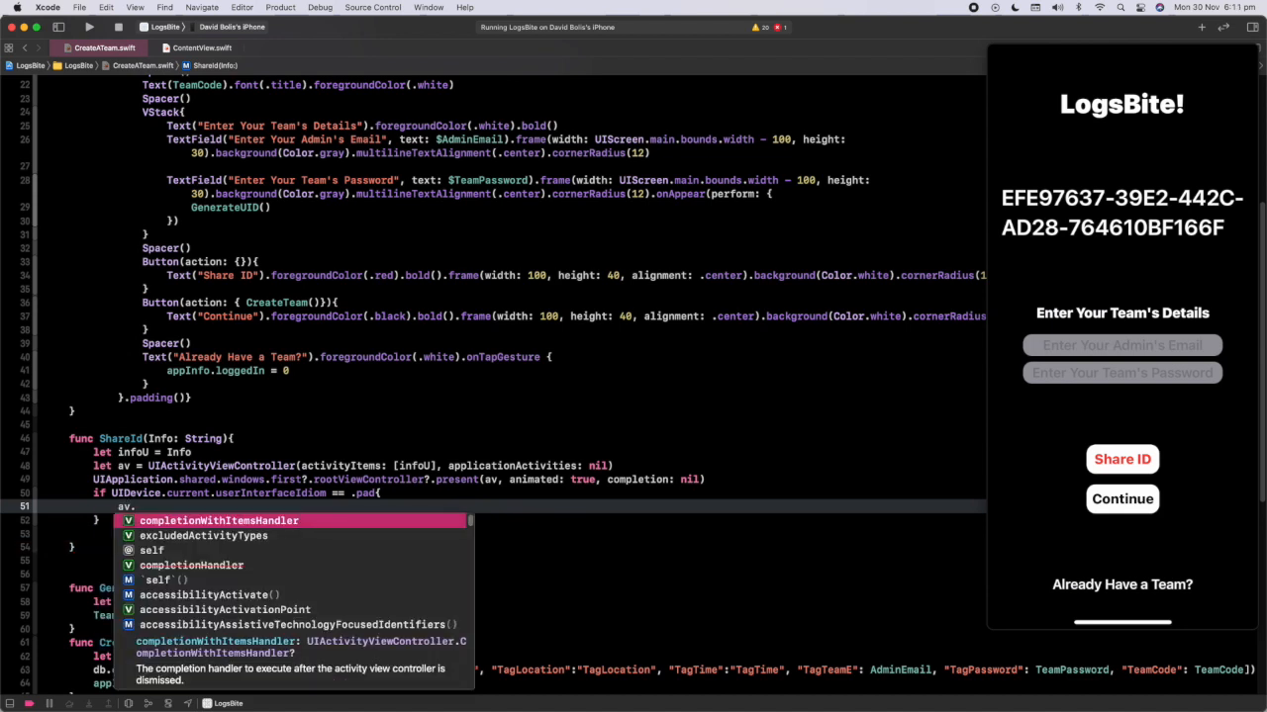
Inside it, set av.popoverPresentationController?.sourceView to UIApplication.shared.windows.first.
type("popoverPresentationController?")
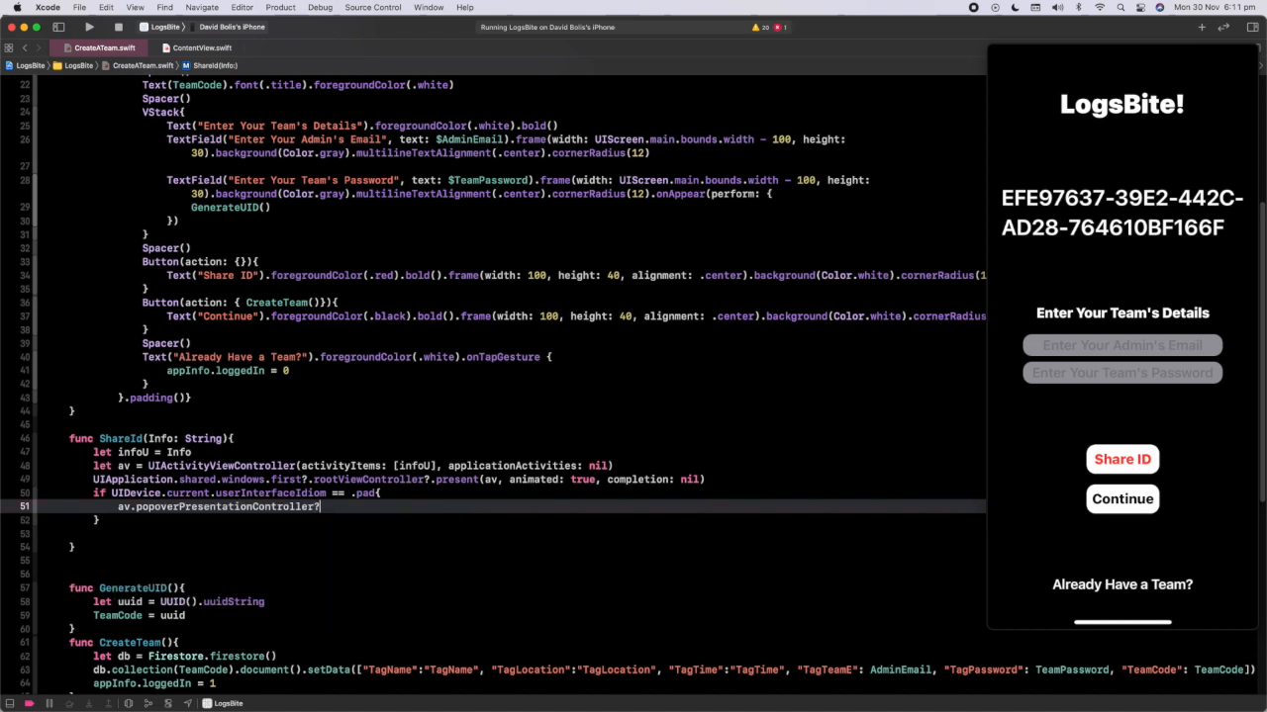
type("s")
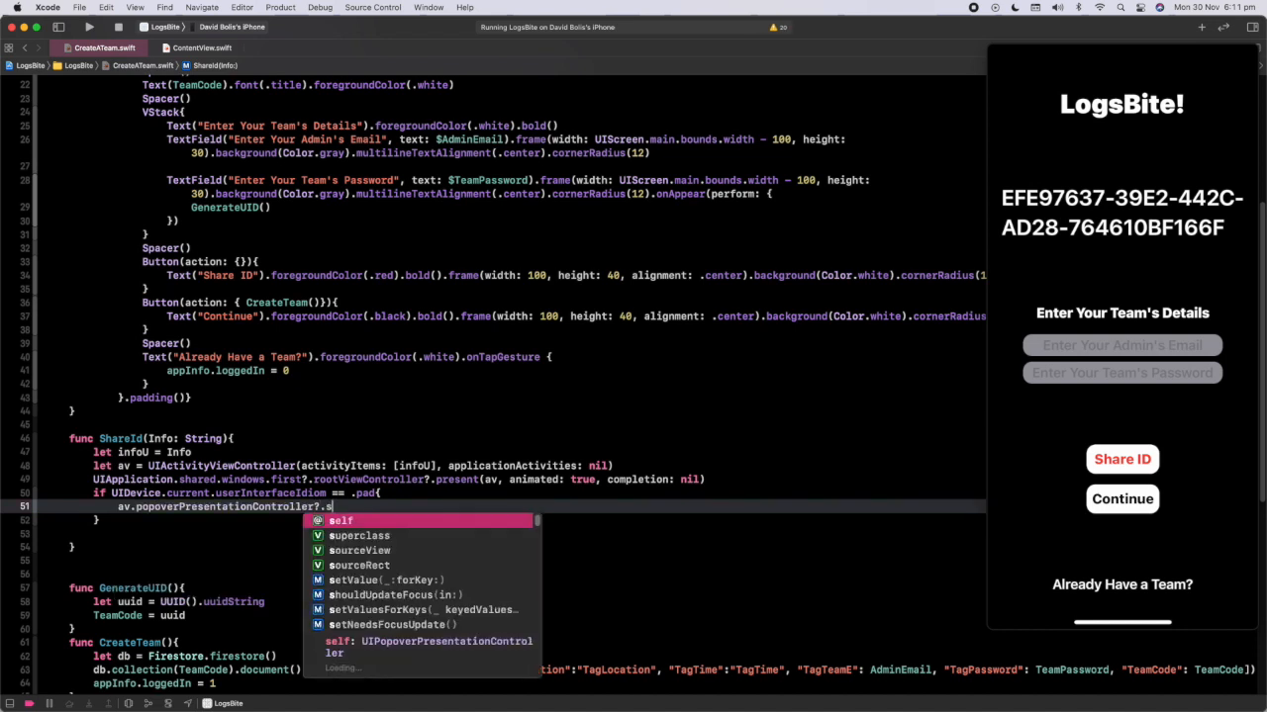
type("ourceView =")
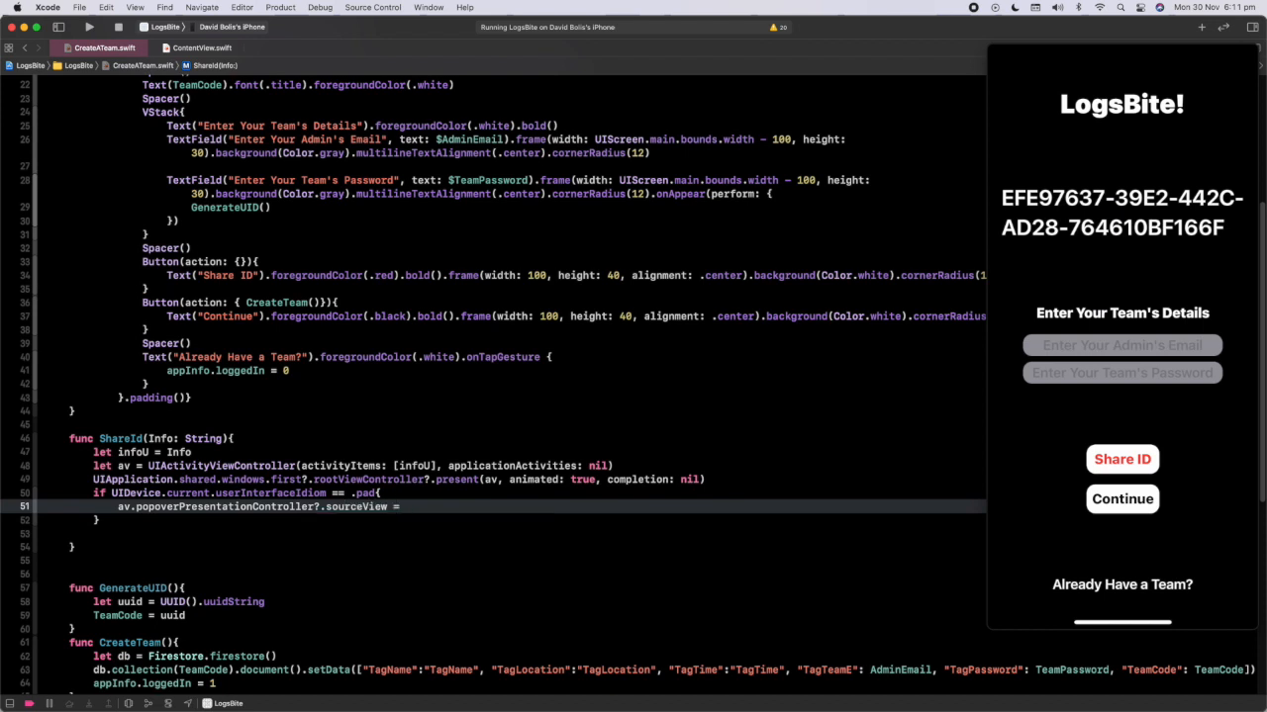
type("UIApplication.shared")
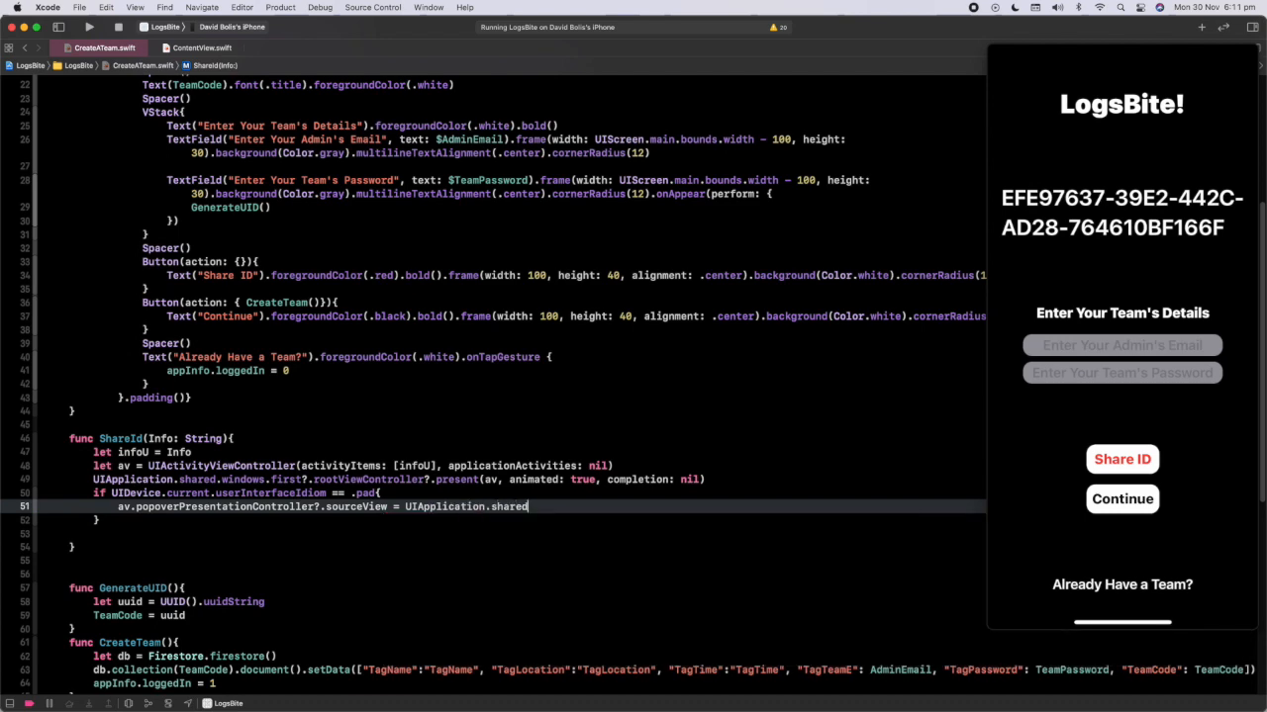
type(".windows")
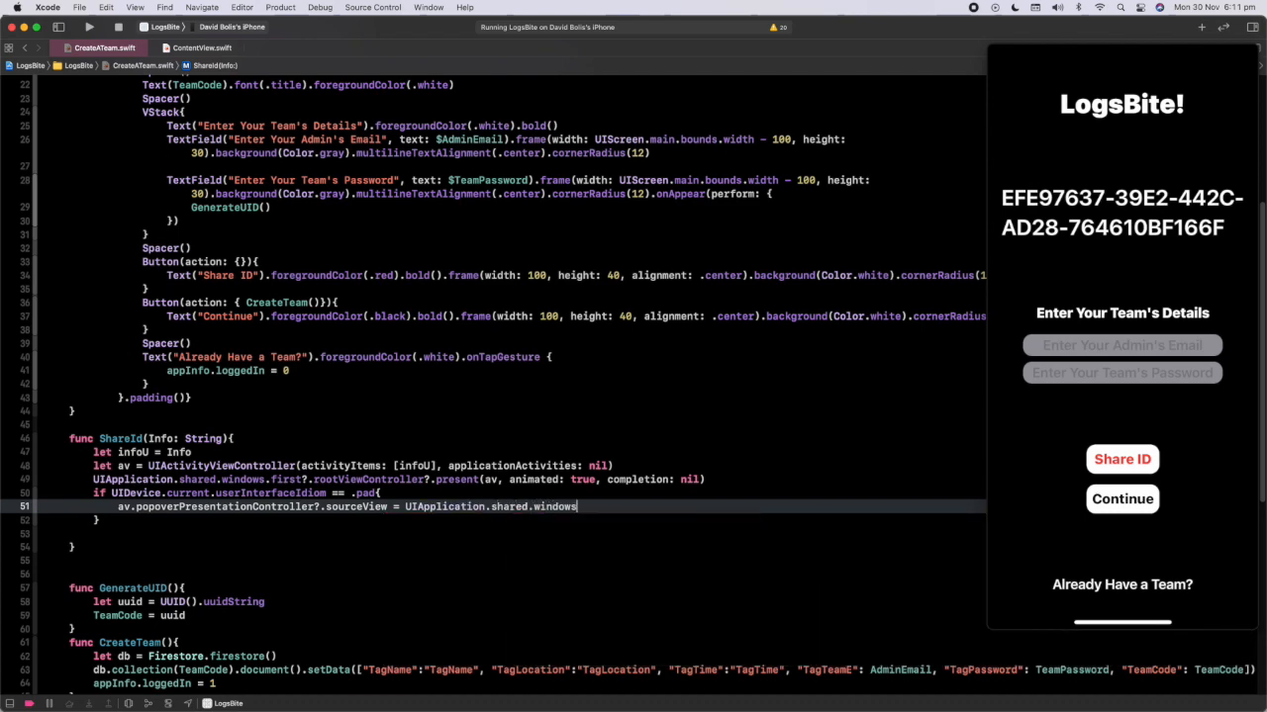
type(".first")
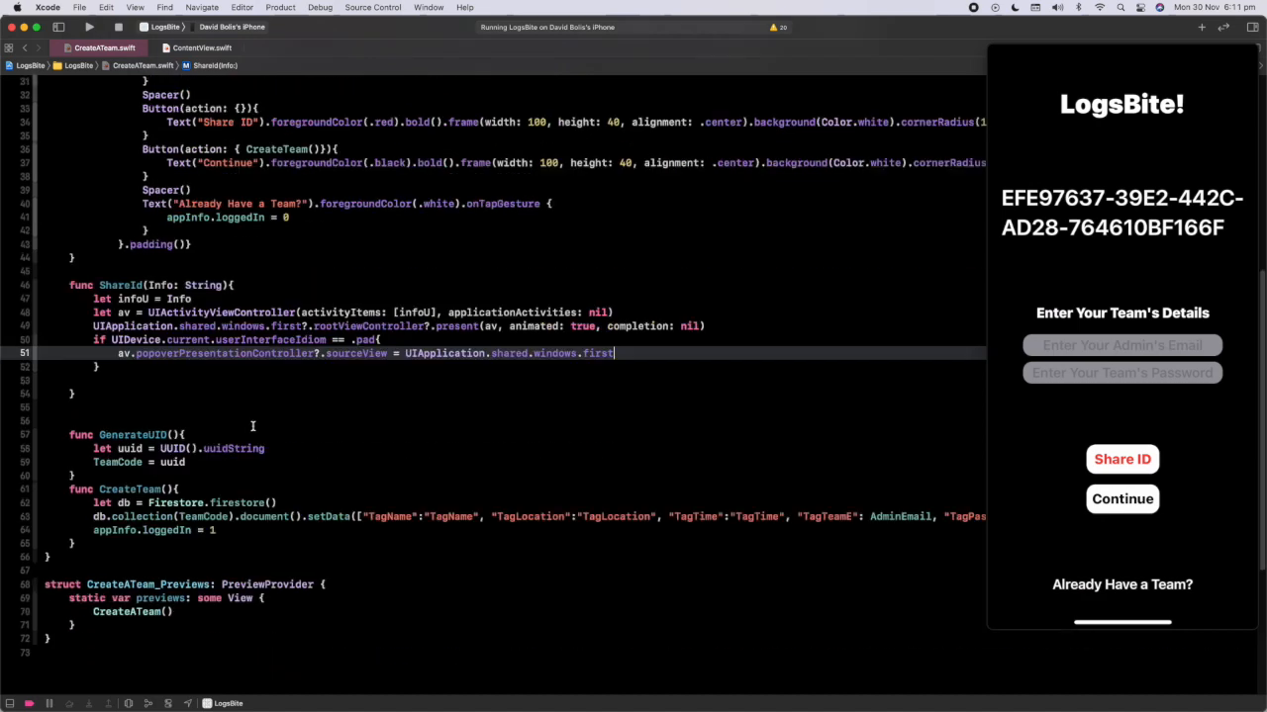
Start a second iPad line assigning the popover's sourceRect to CGRect(, listing its initializers.
key("Return")
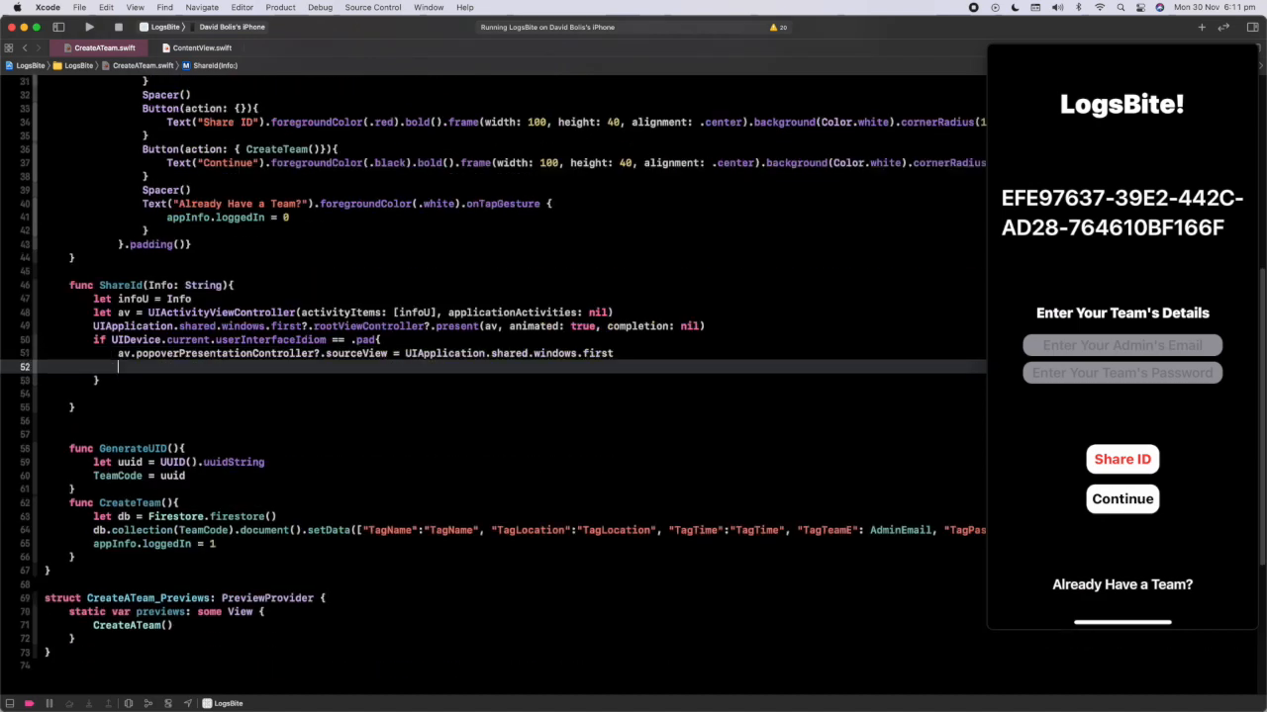
type("av")
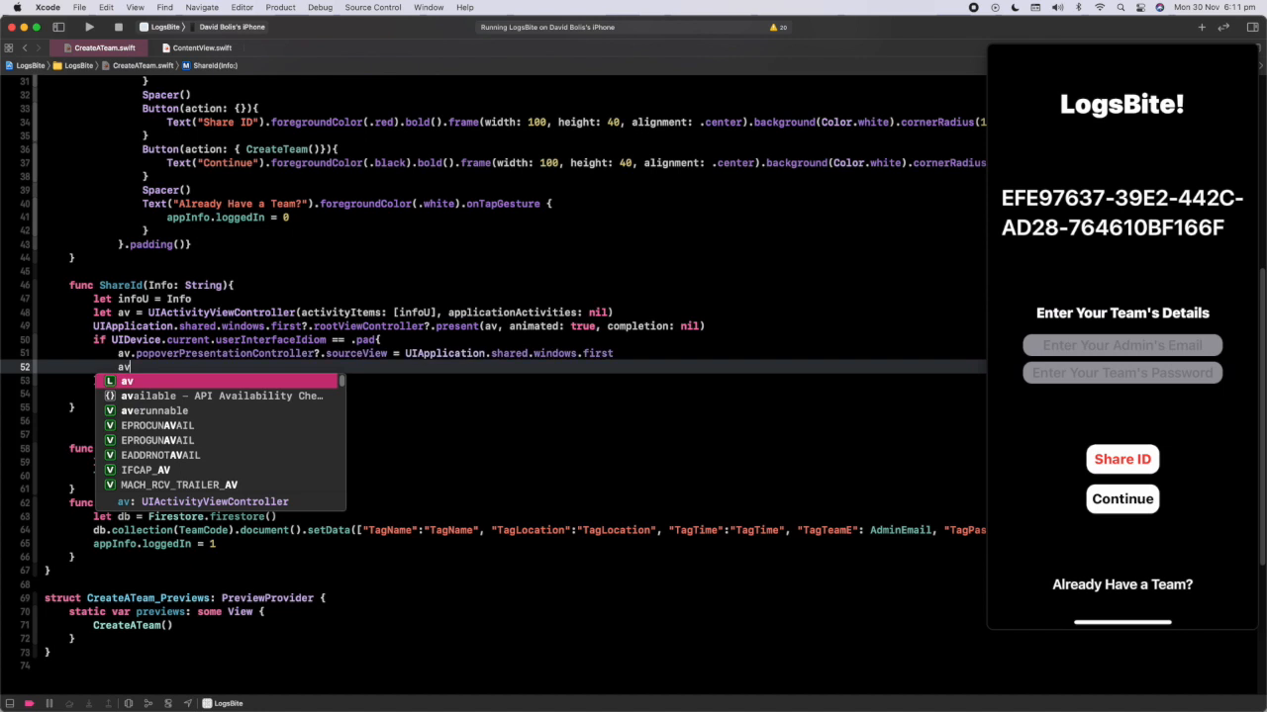
type("popoverPresentationController?")
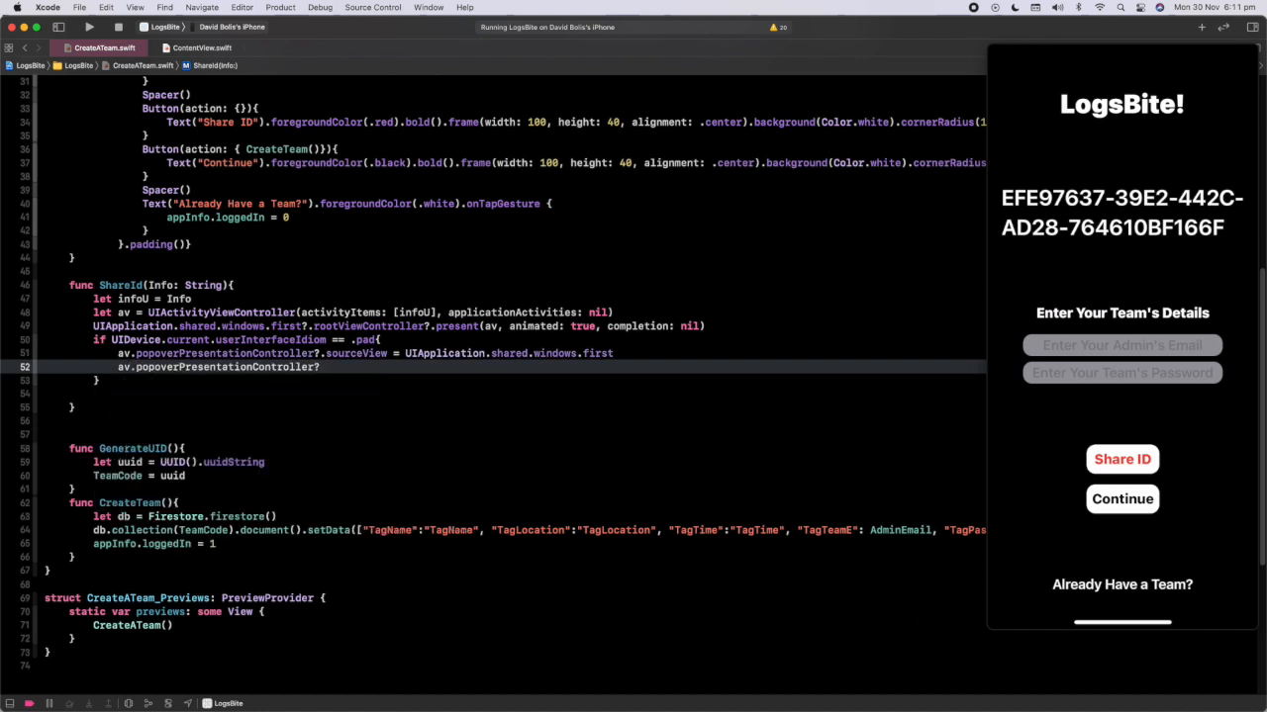
type("sourceRect =")
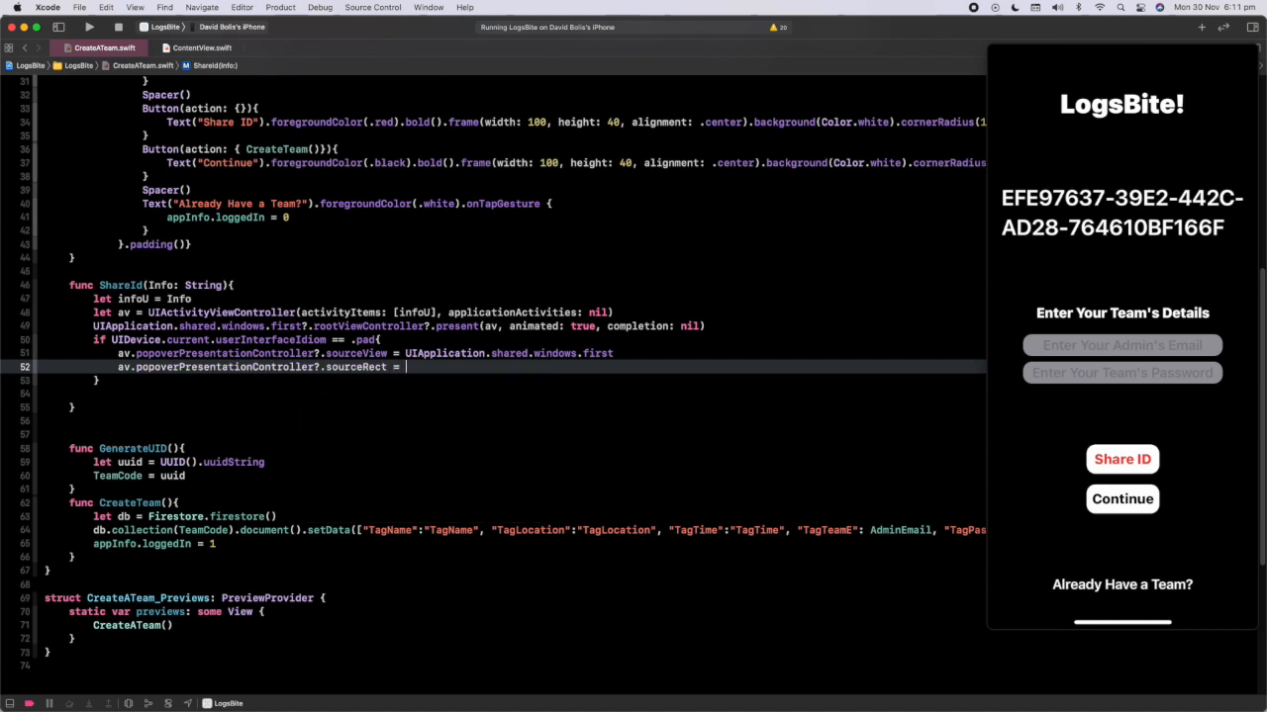
type("CGR")
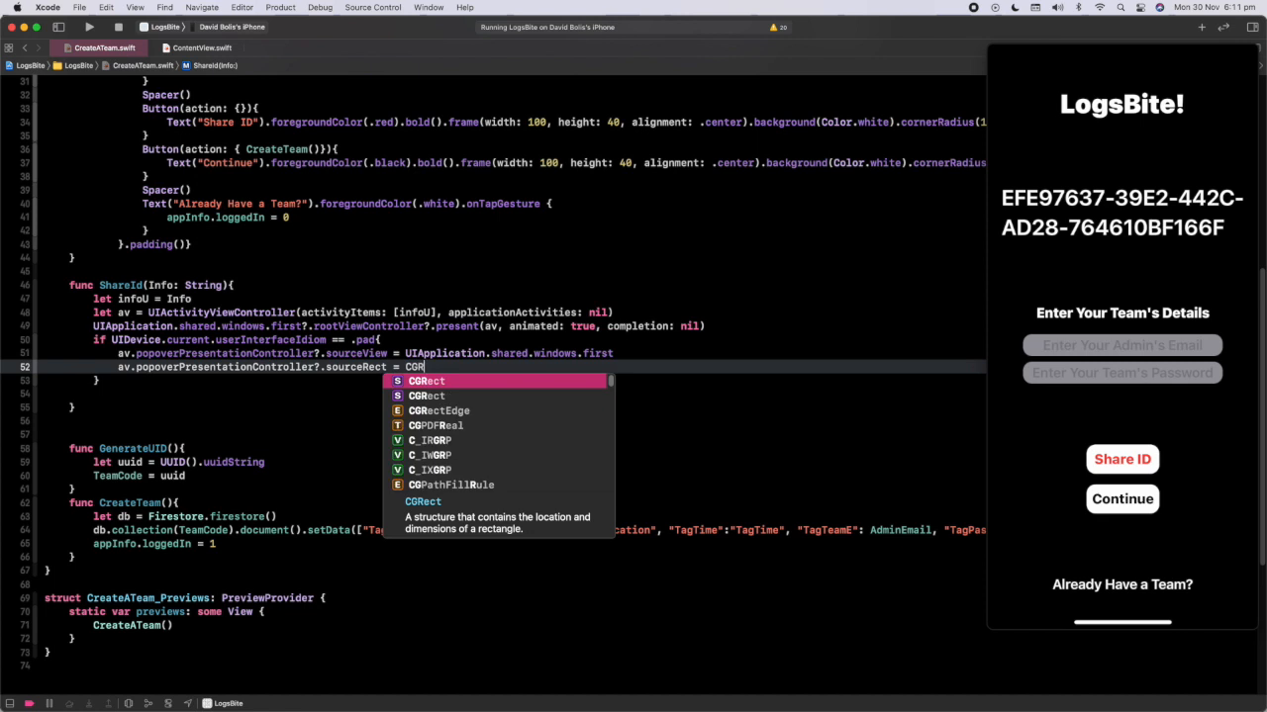
type("(")
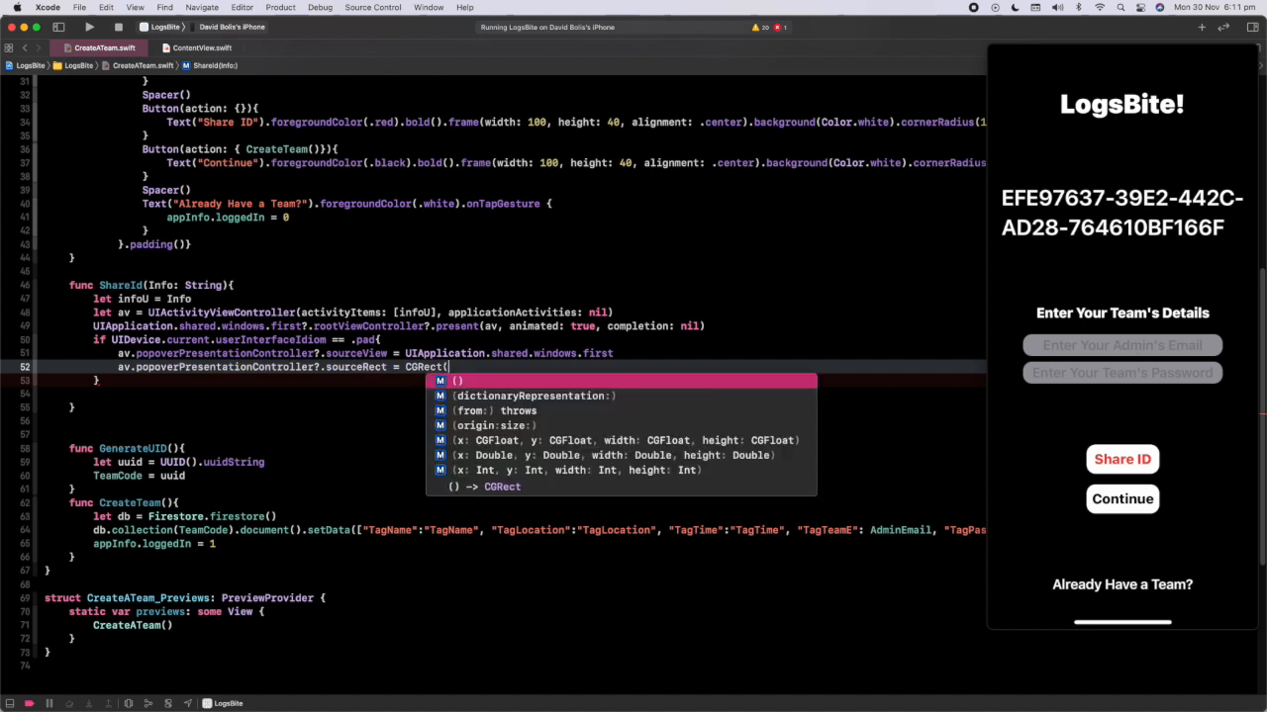
Use CGRect(x:y:width:height:) with x set to UIScreen.main.bounds.width / 2.1.
left_click(623, 439)
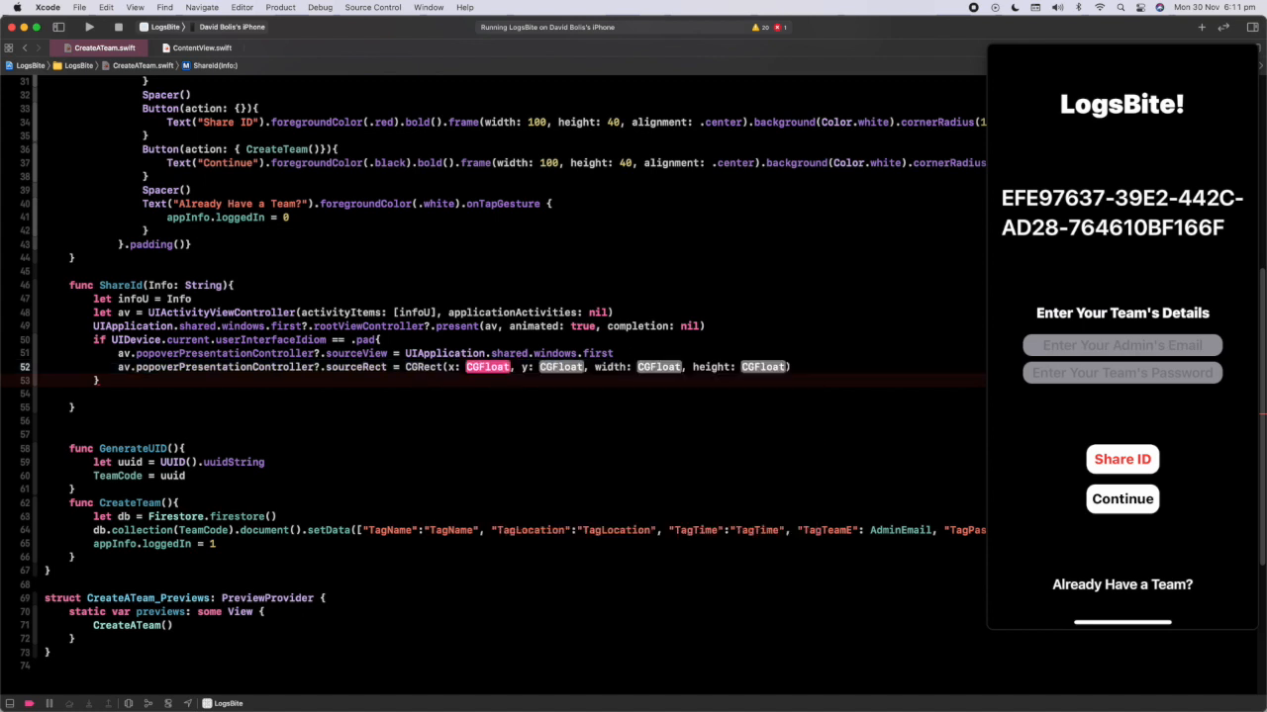
type("UIScreen.main")
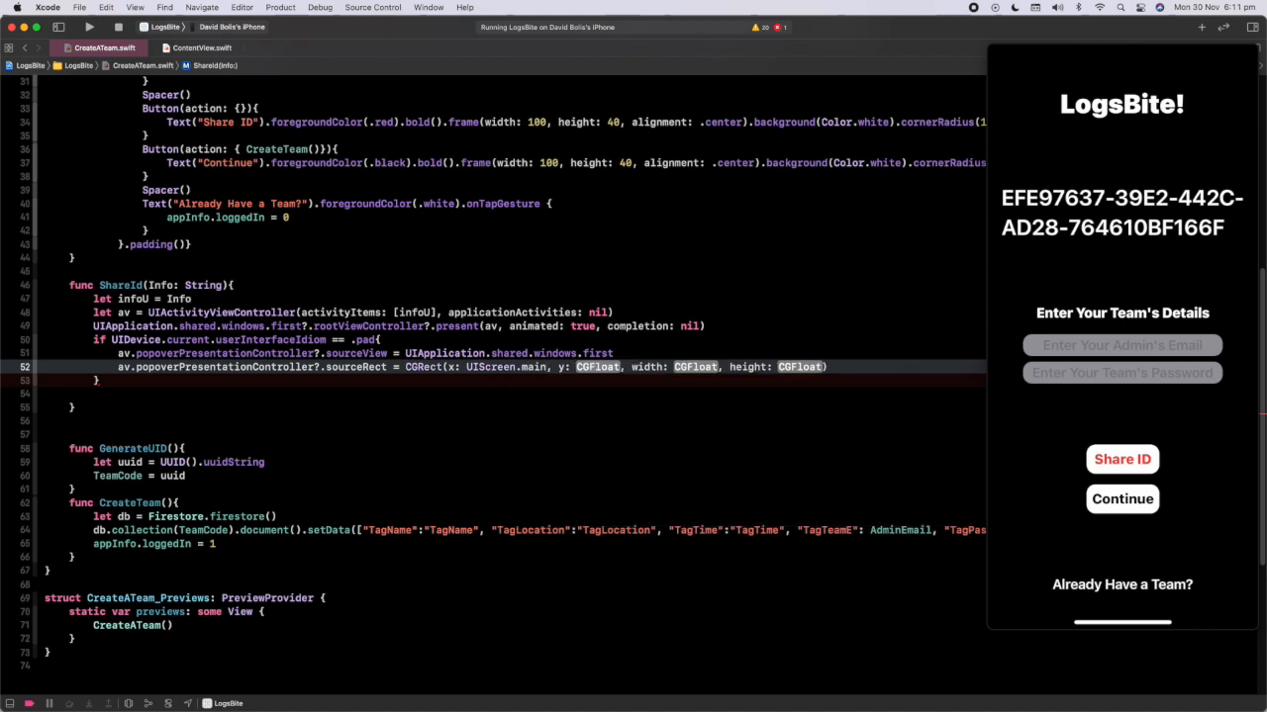
type(".bounds")
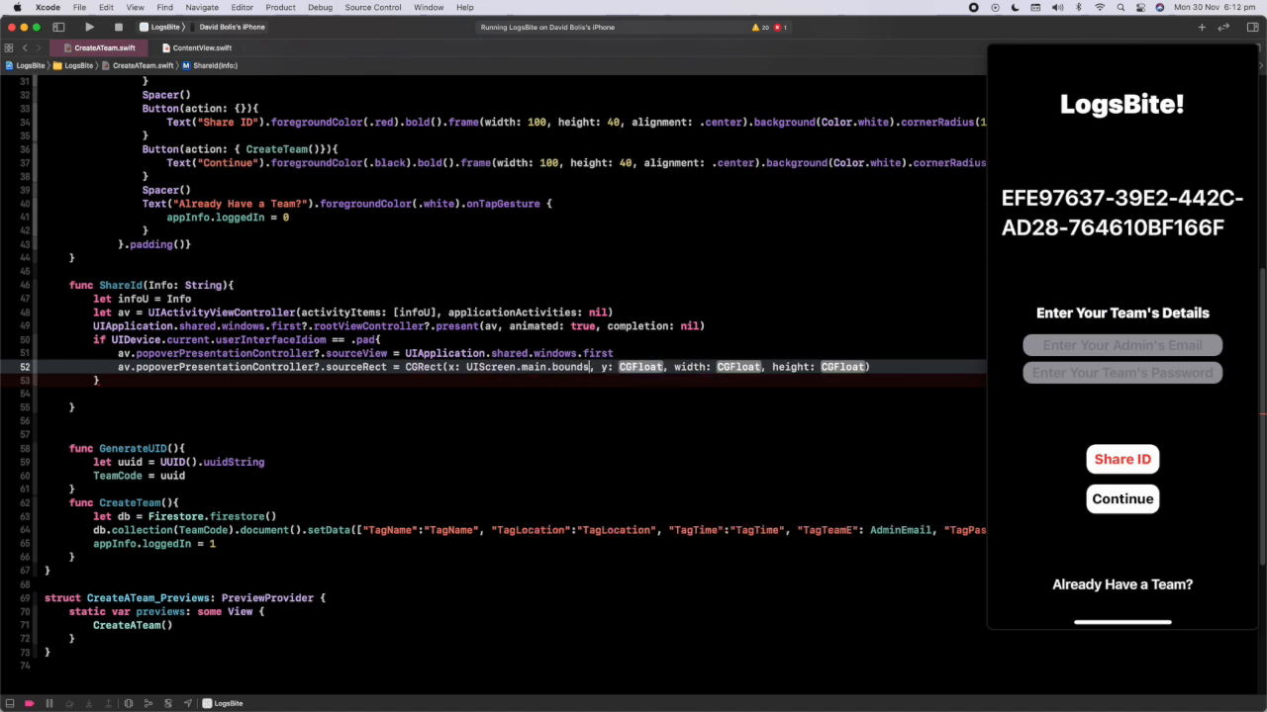
type(".width /")
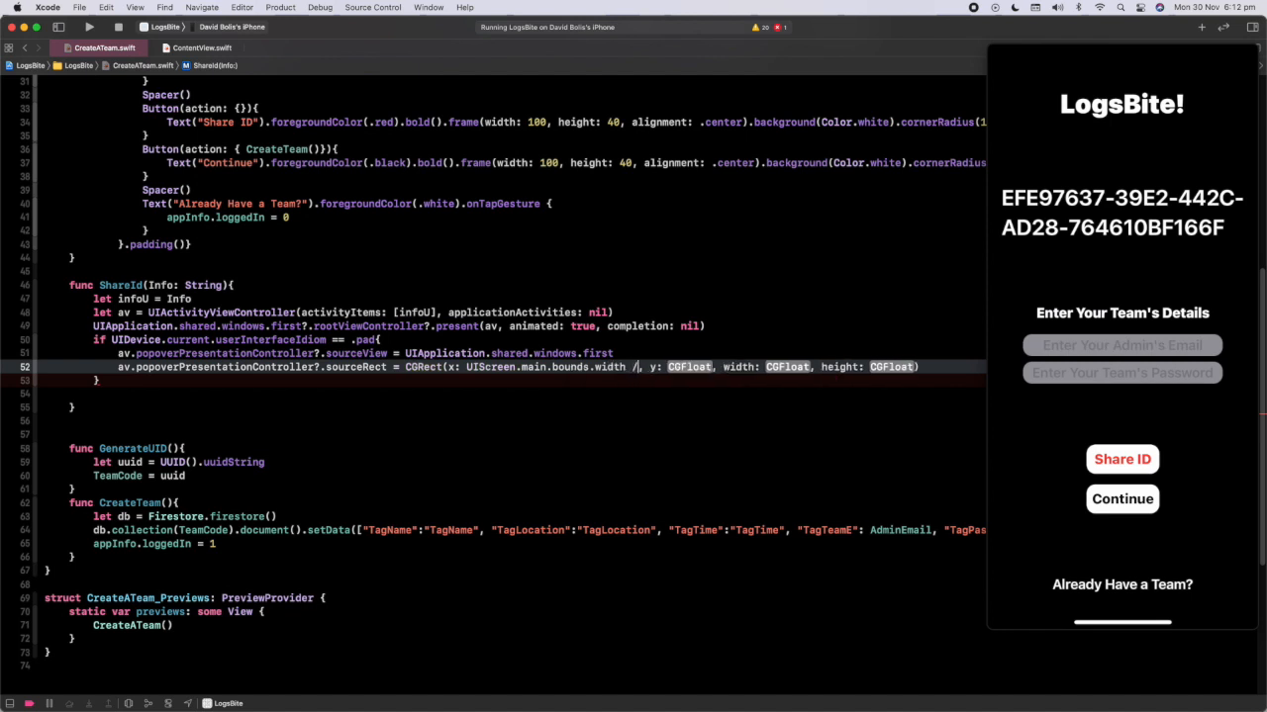
type("2.1")
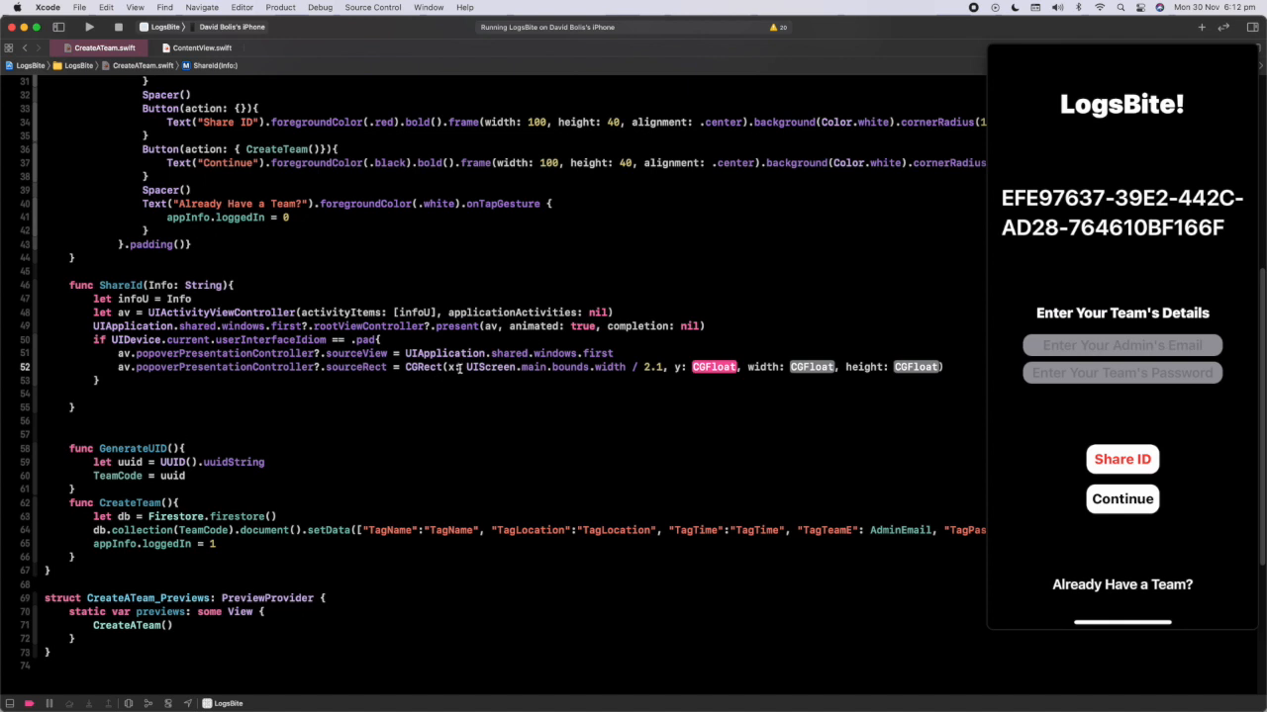
Fill y with UIScreen.main.bounds.height / 1.3 and width and height of 200.
double_click(531, 367)
type("UIScreen.main.bounds.height ")
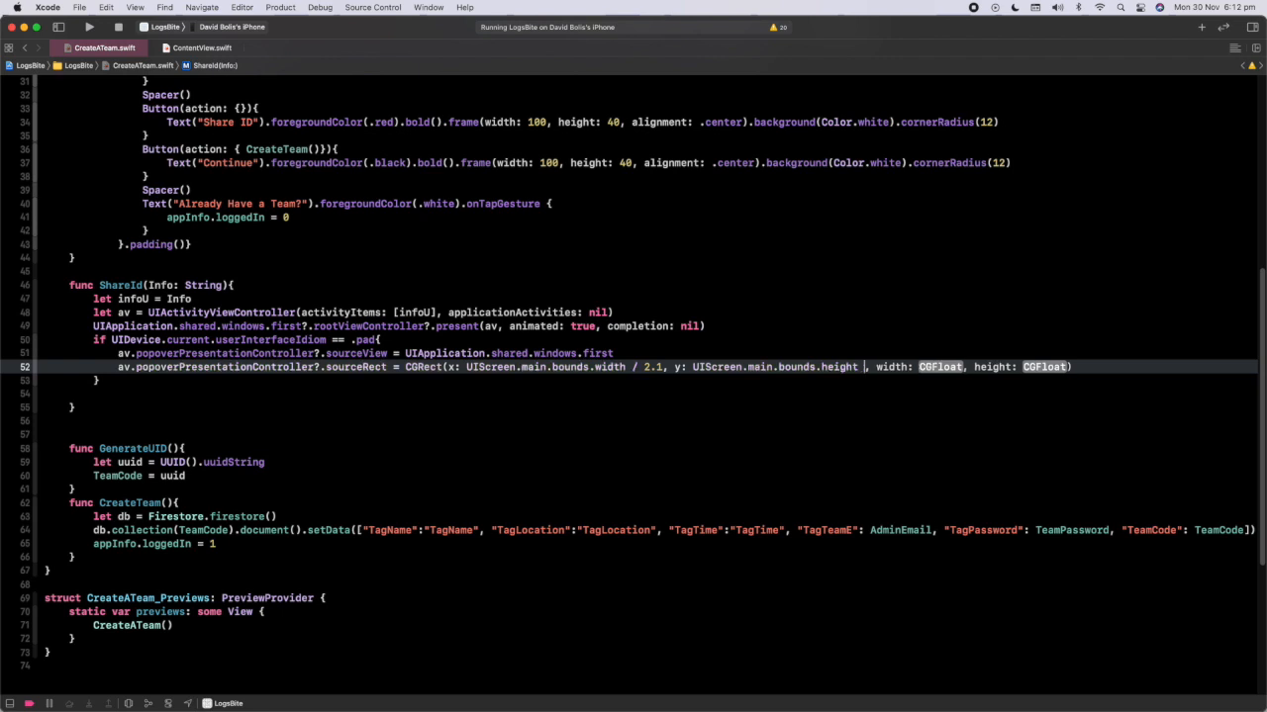
type("/1.")
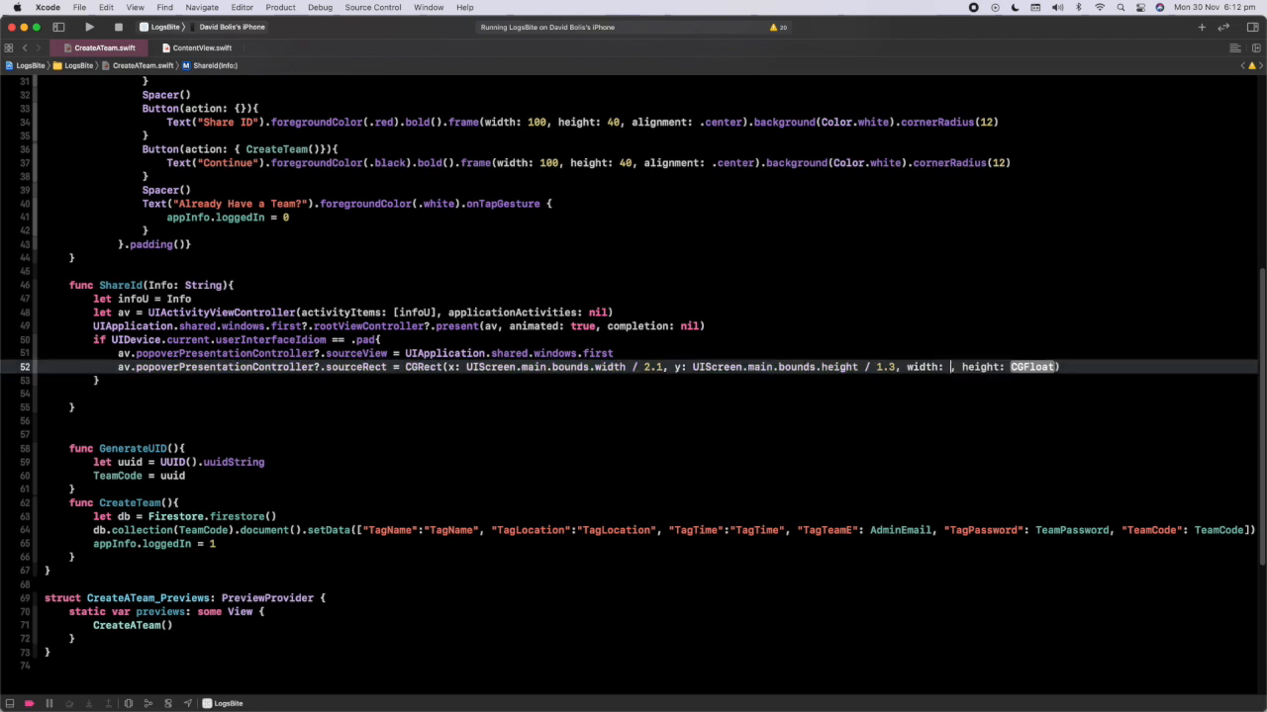
type("200")
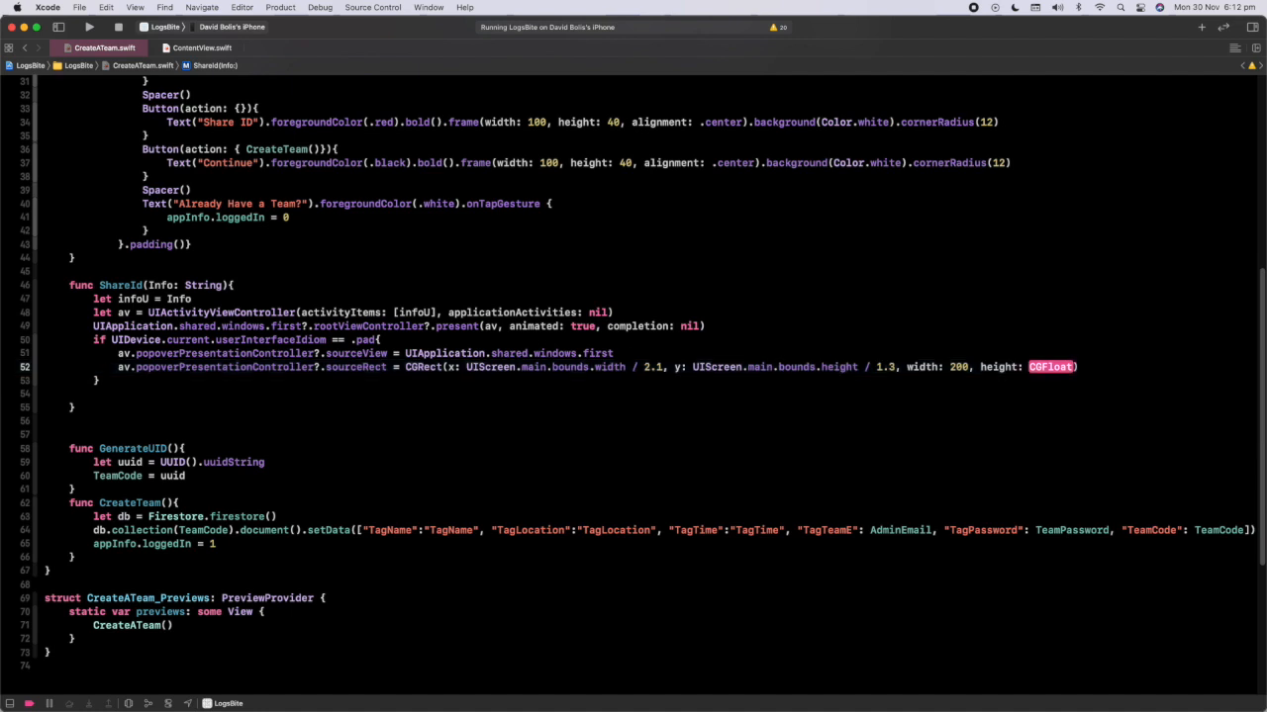
type("200")
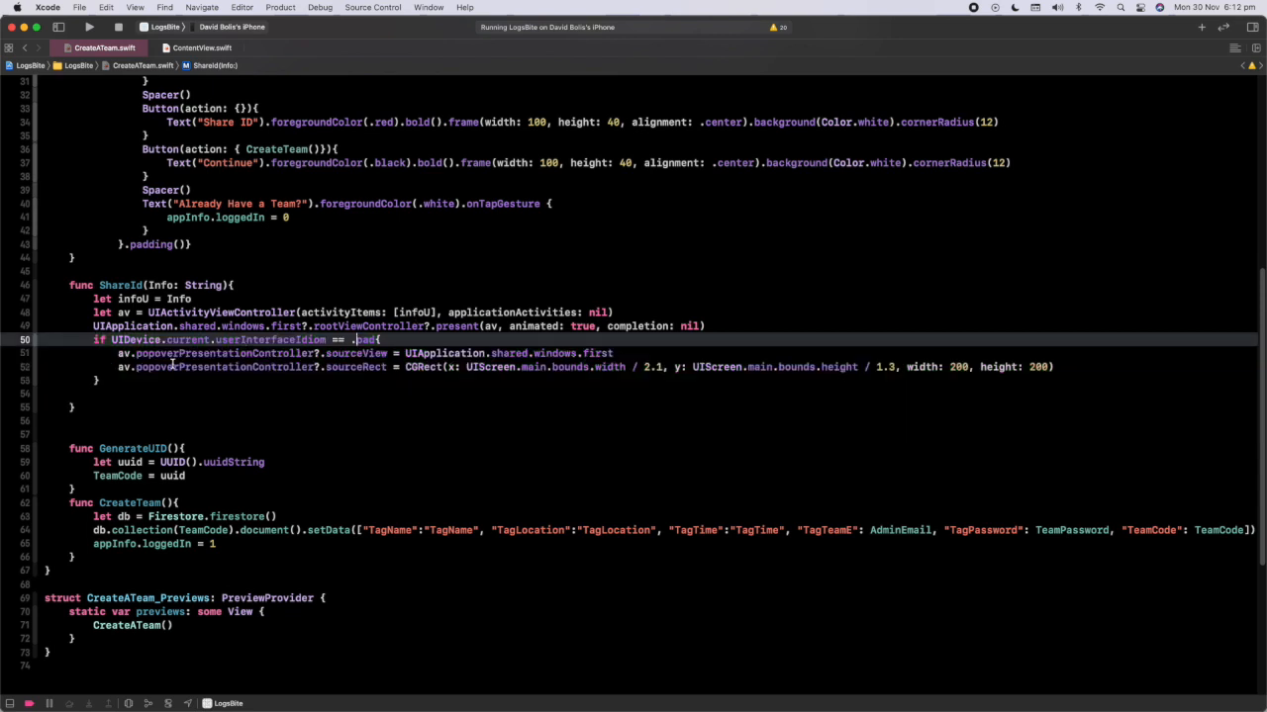
mouse_move(614, 287)
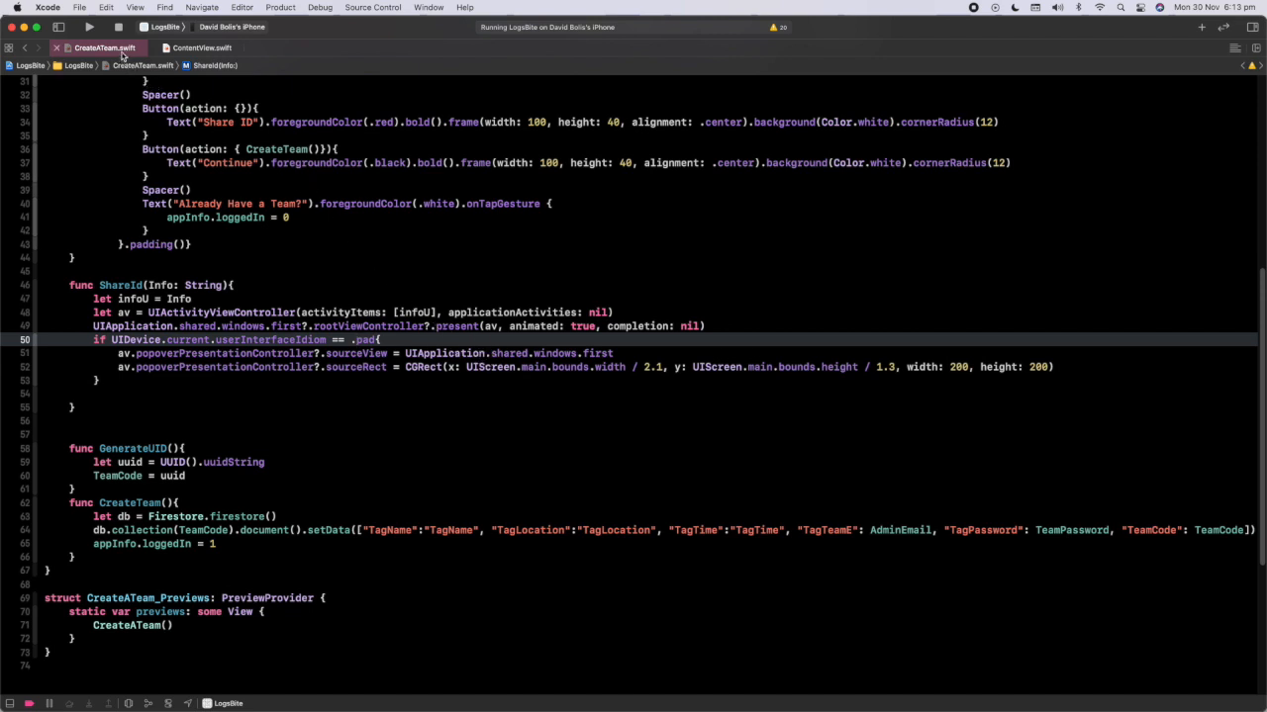
mouse_move(87, 28)
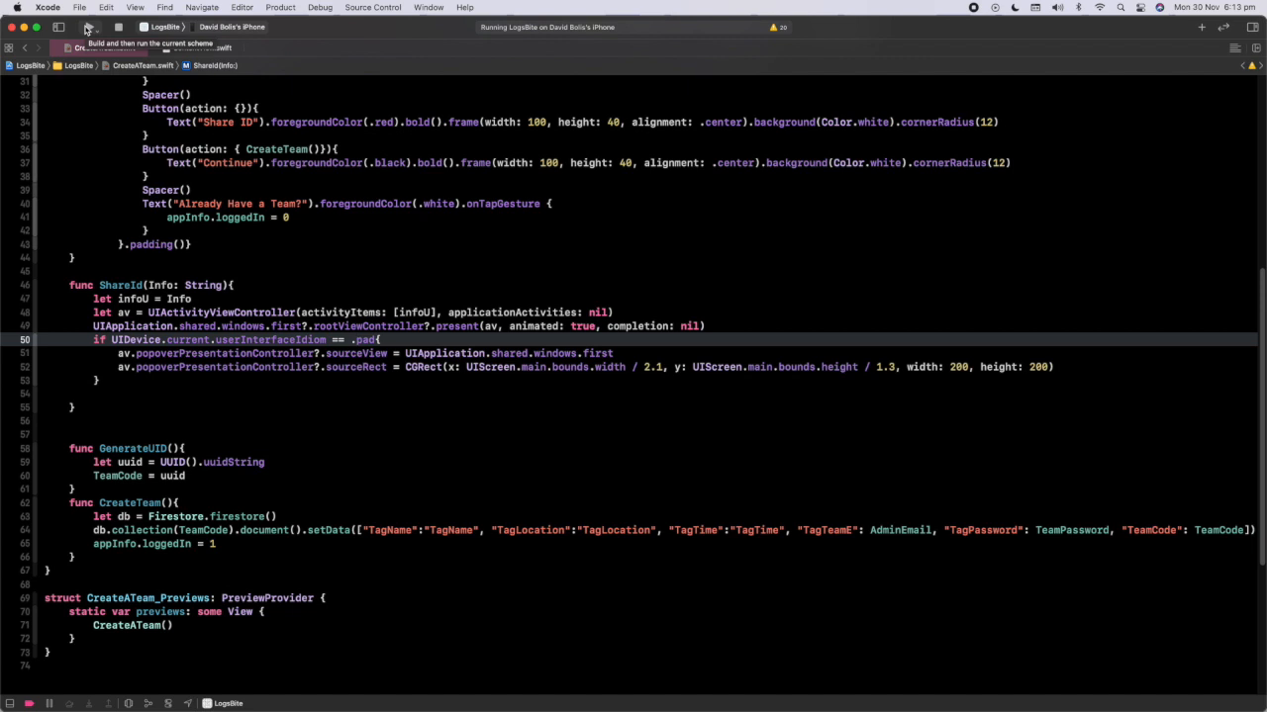
Build and run the updated LogsBite app on the simulator.
left_click(87, 27)
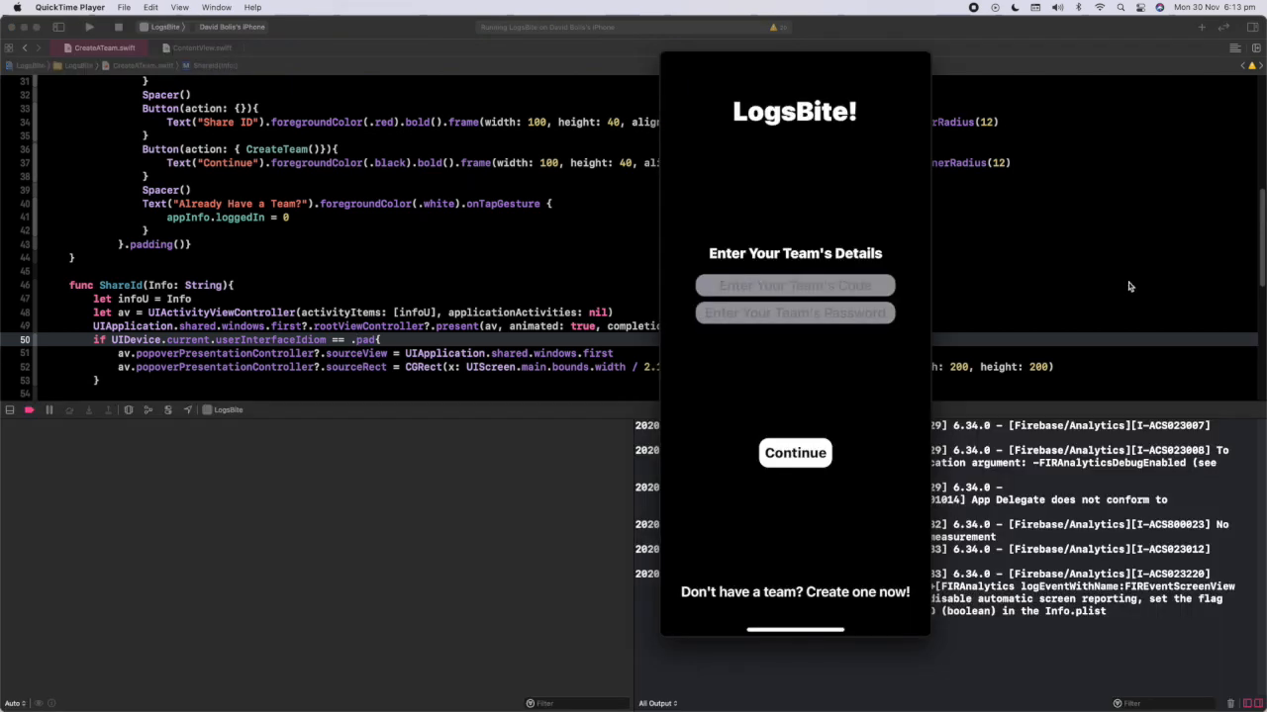
mouse_move(950, 220)
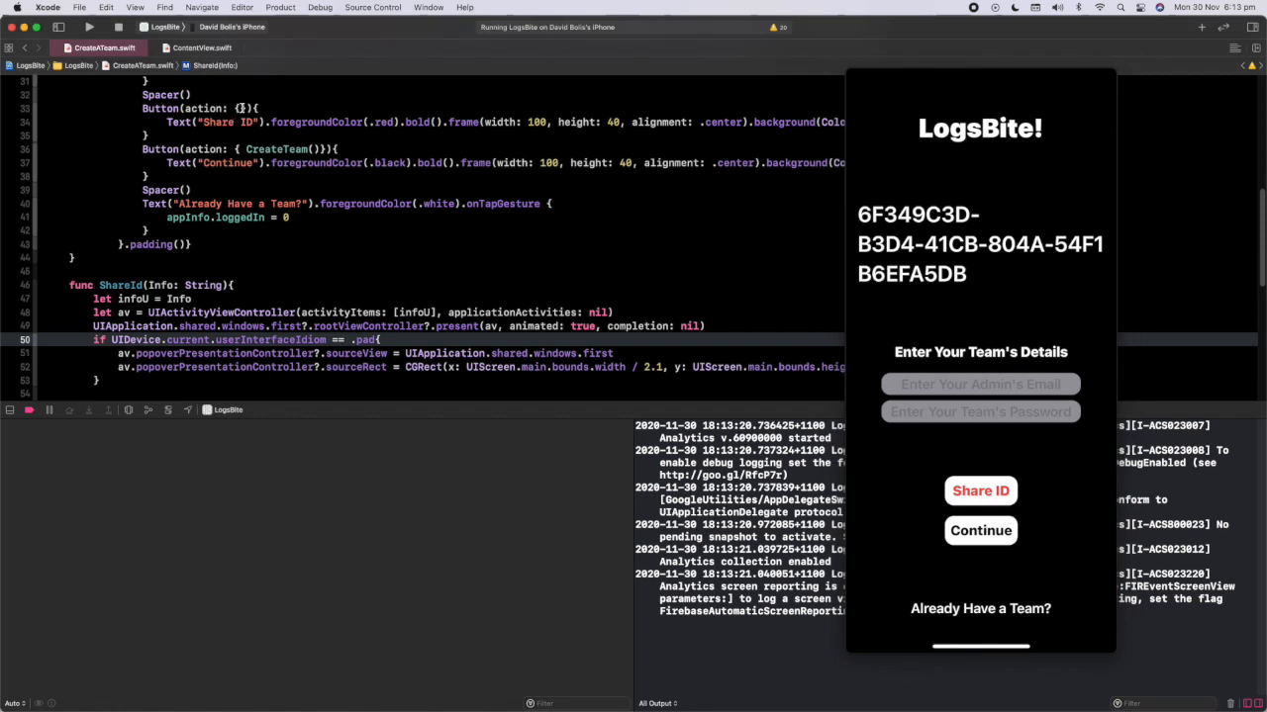
Make the Share ID button action call ShareId(Info: TeamCode) and rerun the app.
left_click(174, 107)
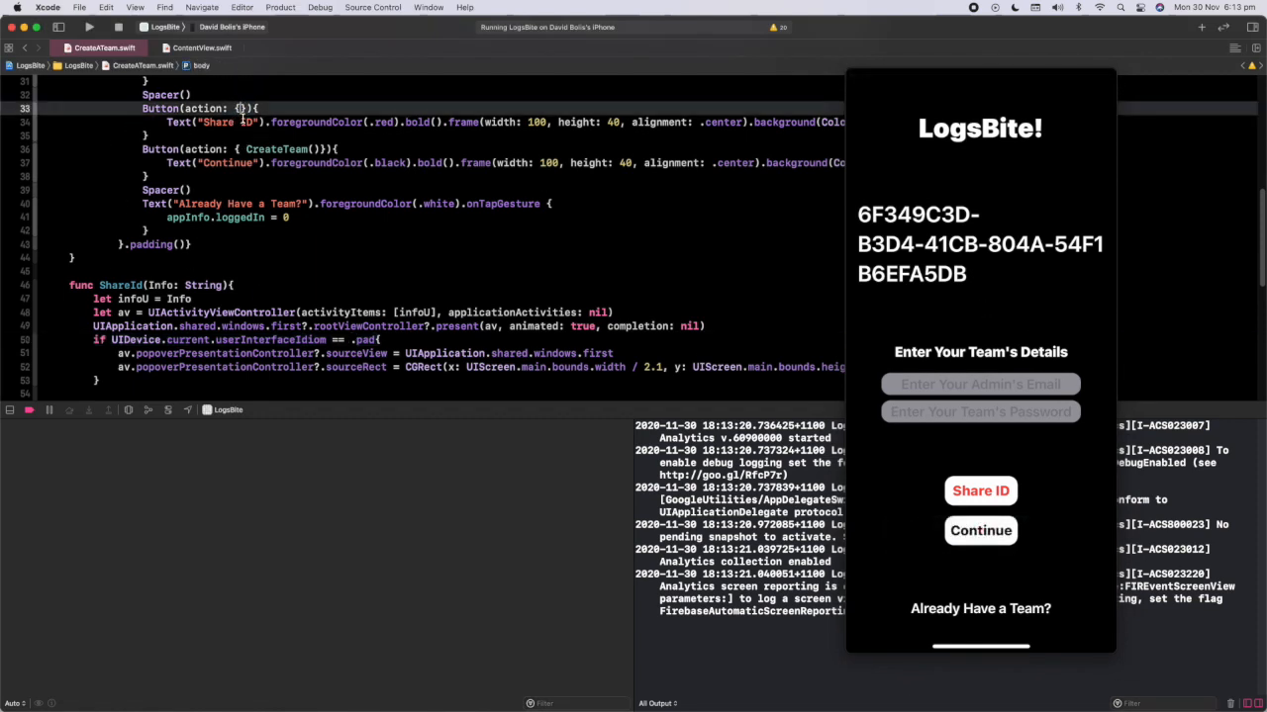
type("ShareId(Info: String")
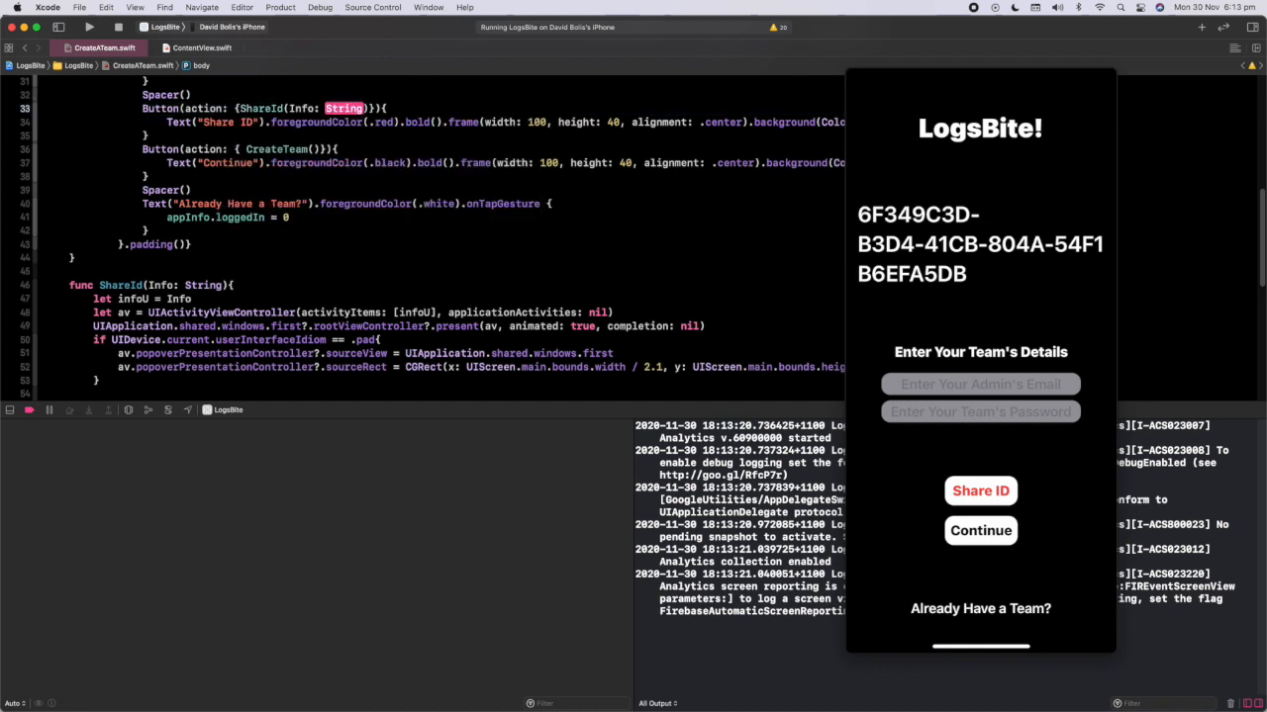
type("TeamCode")
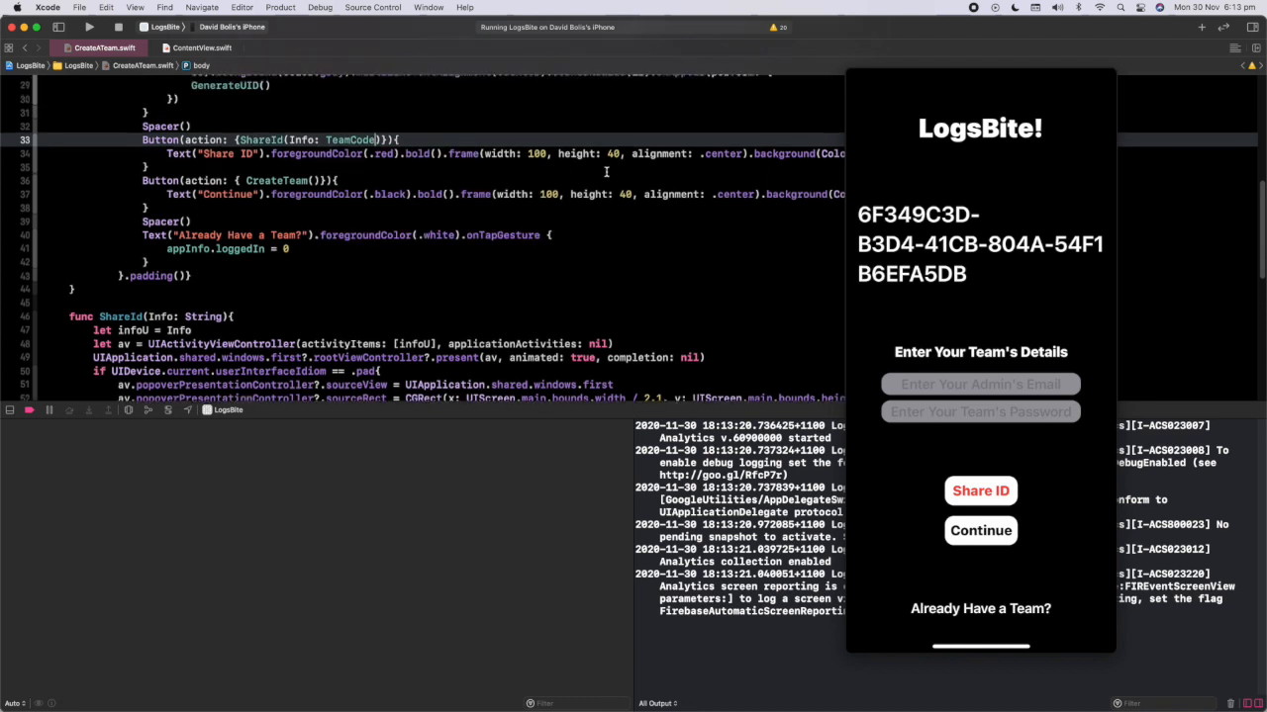
double_click(349, 138)
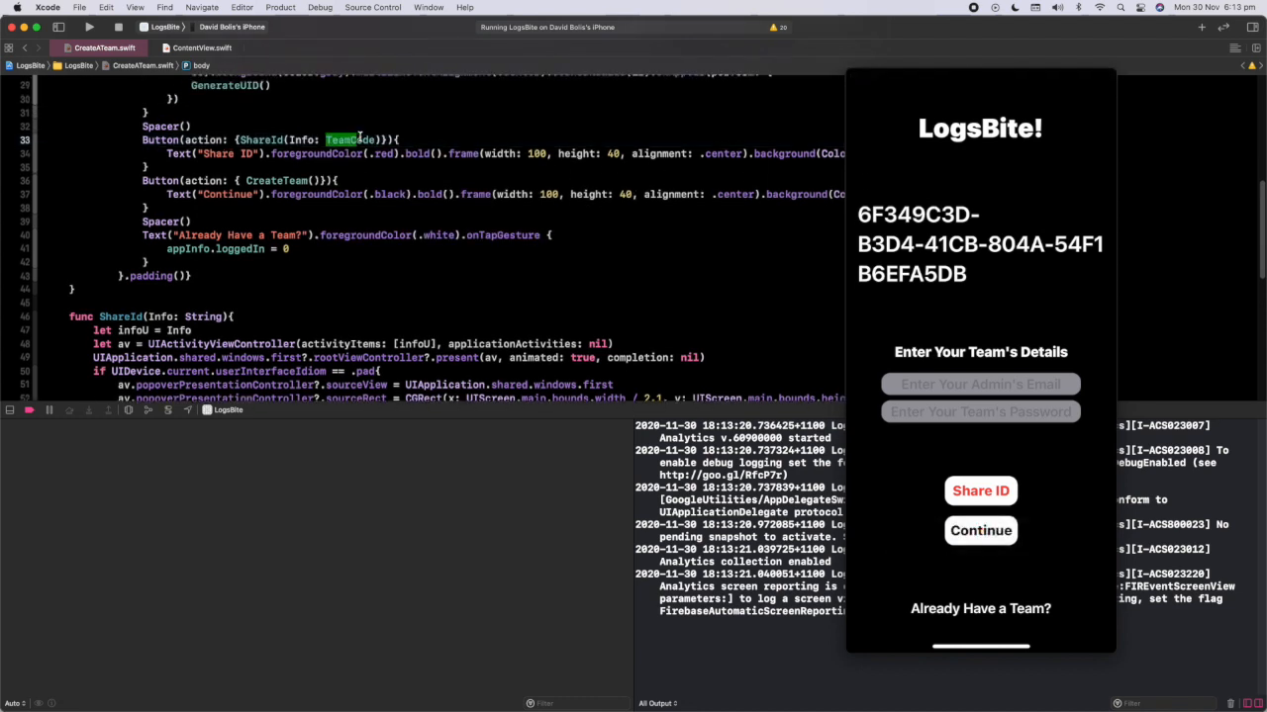
left_click(416, 180)
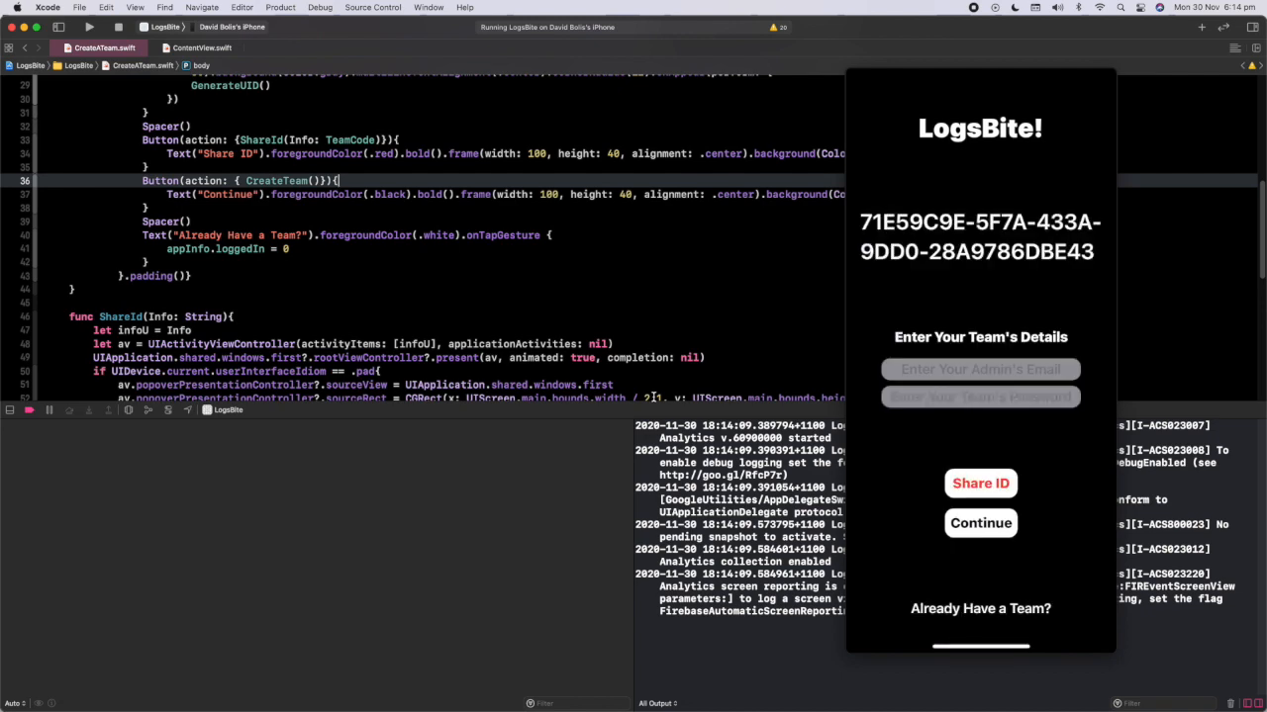
Tap Share ID in the simulator and check the share sheet activity logged in the debug console.
left_click(980, 483)
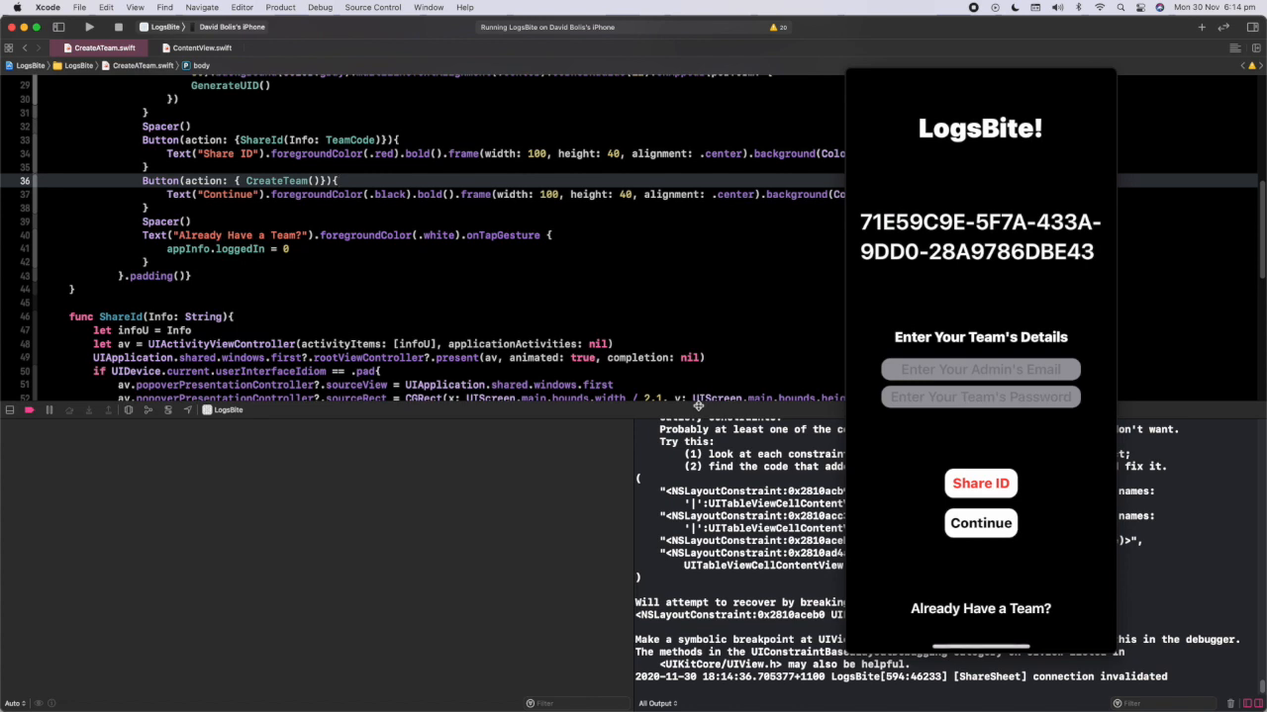
left_click(338, 180)
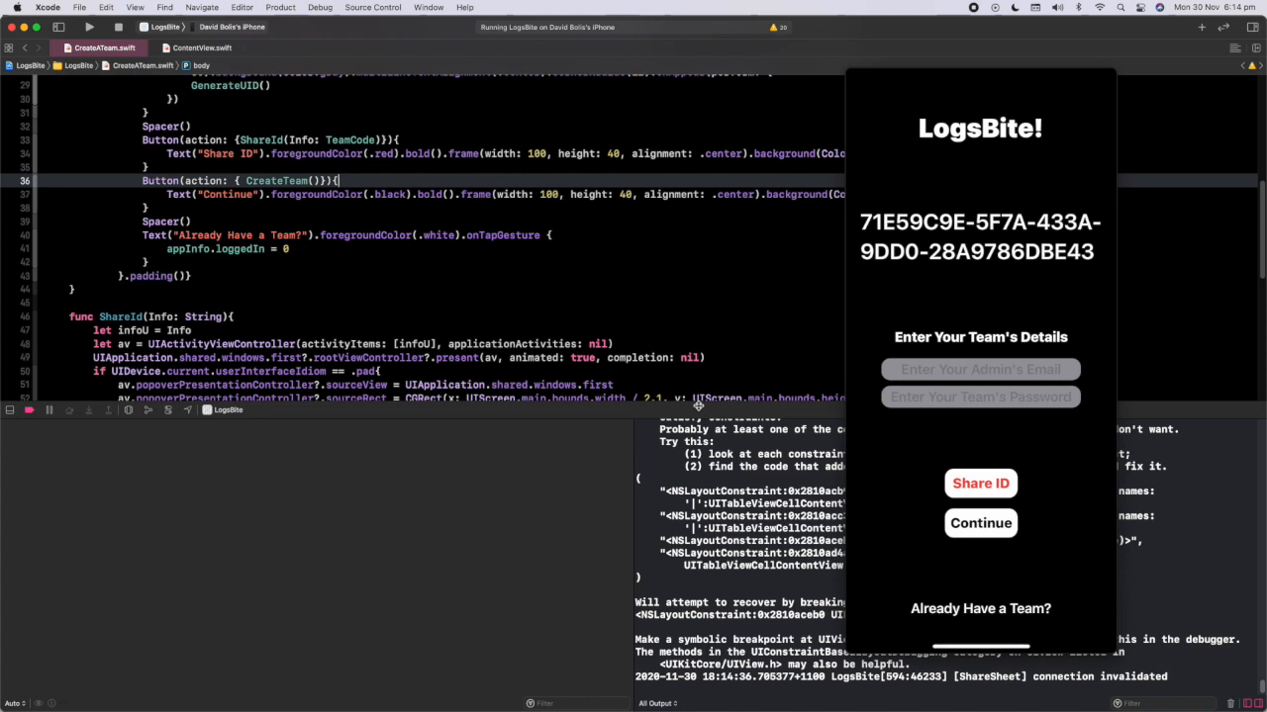